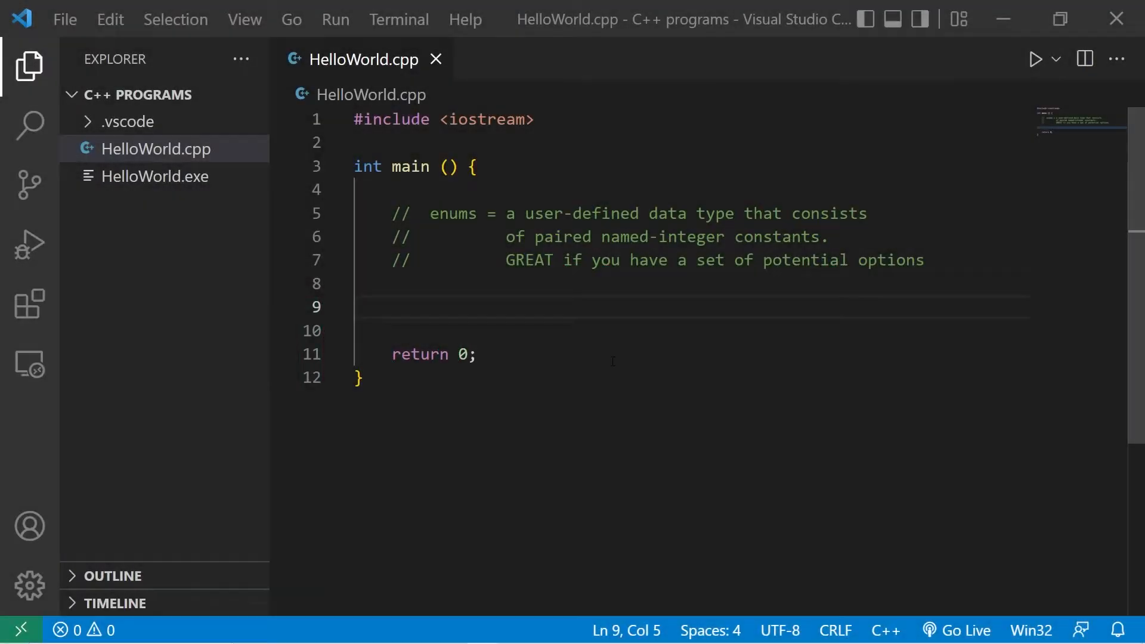
# Declare std::string today = "sunday"; on the empty line in main.
pyautogui.doubleClick(452, 213)
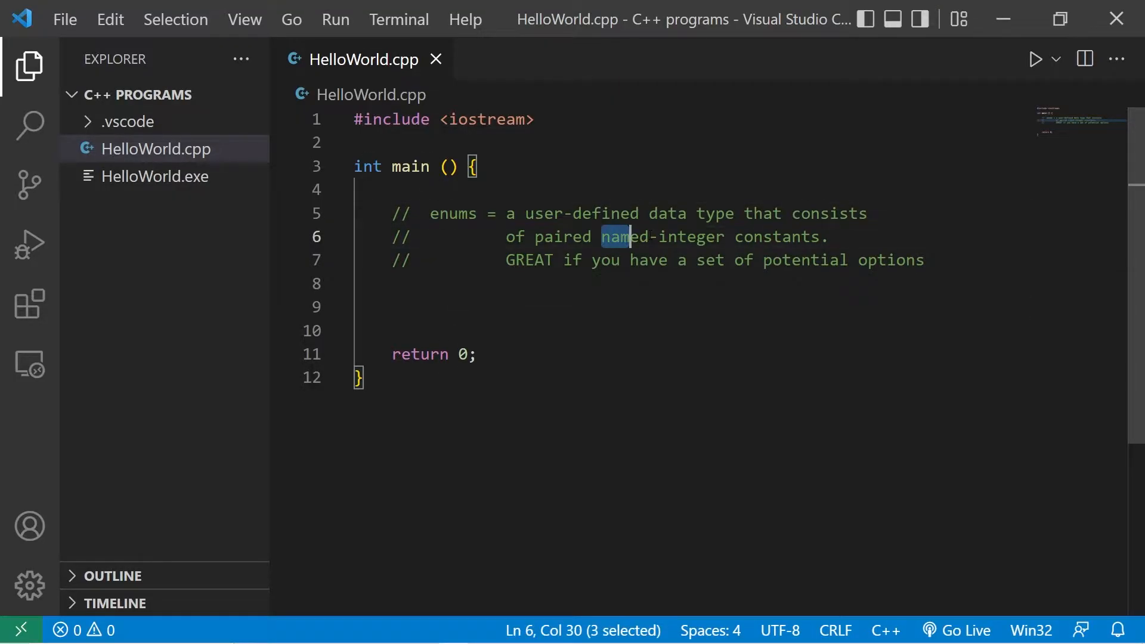
pyautogui.doubleClick(528, 260)
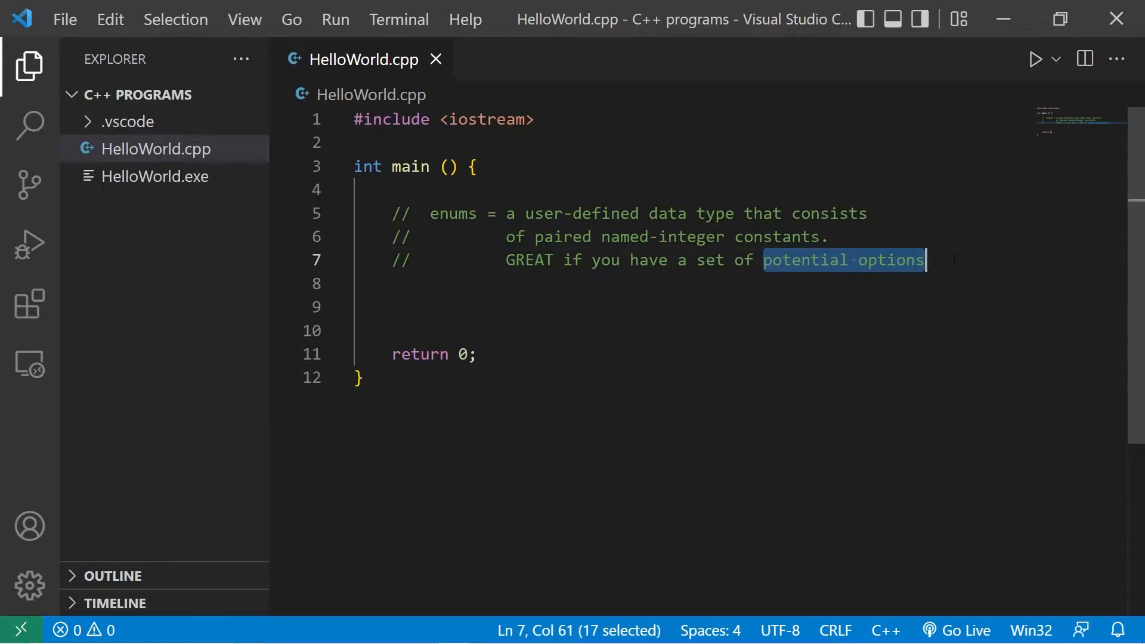
pyautogui.click(358, 306)
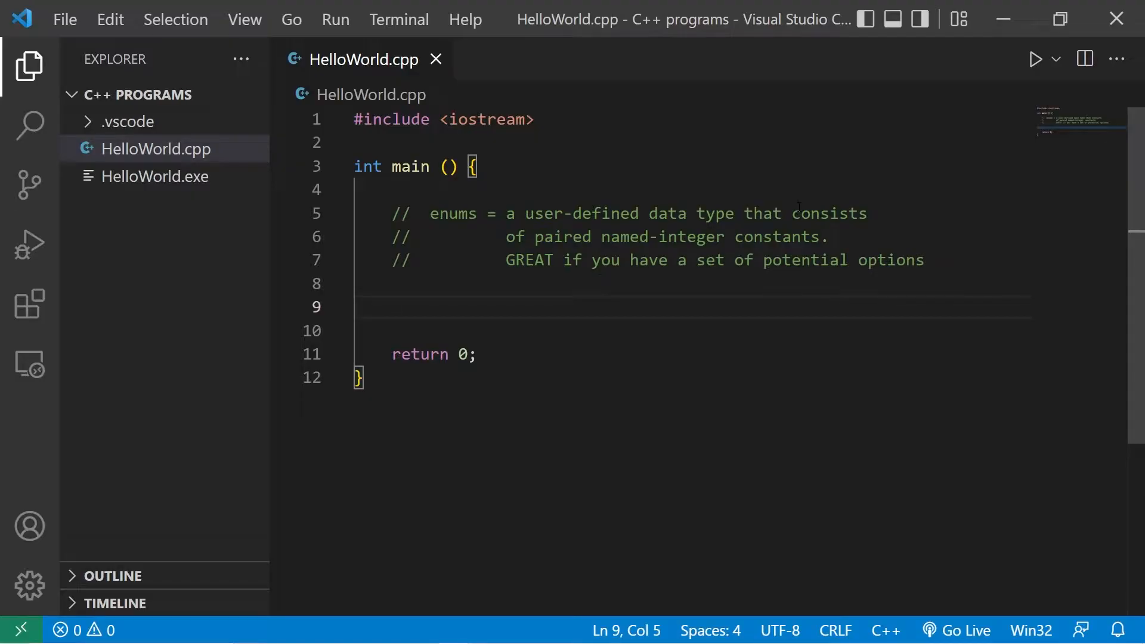
pyautogui.write('std::')
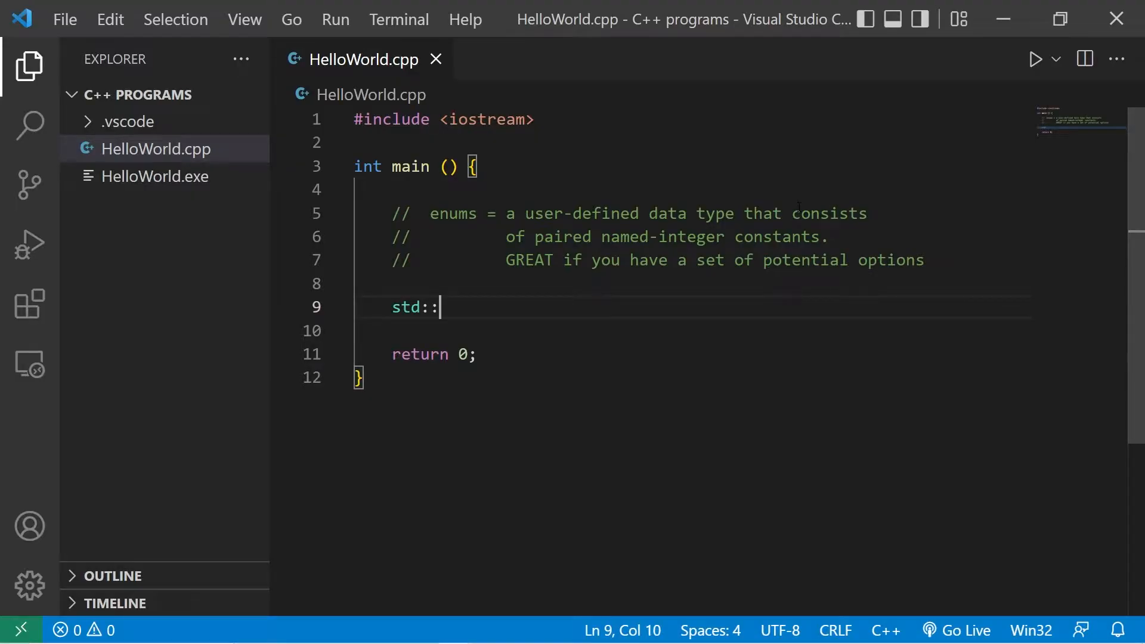
pyautogui.write('string tod')
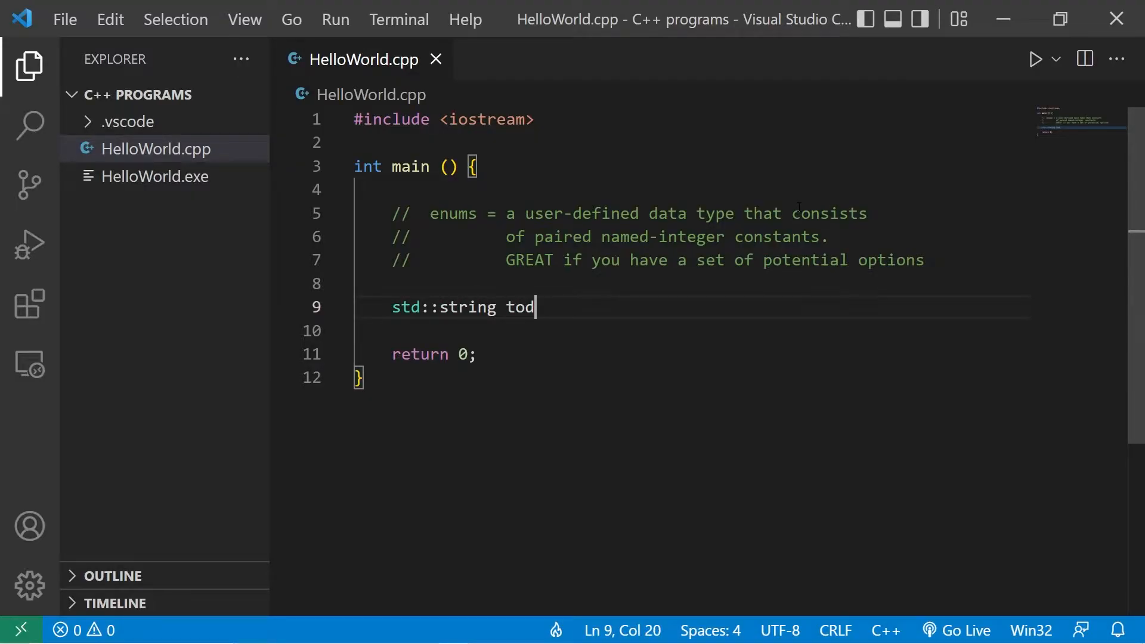
pyautogui.write('ay = "su"')
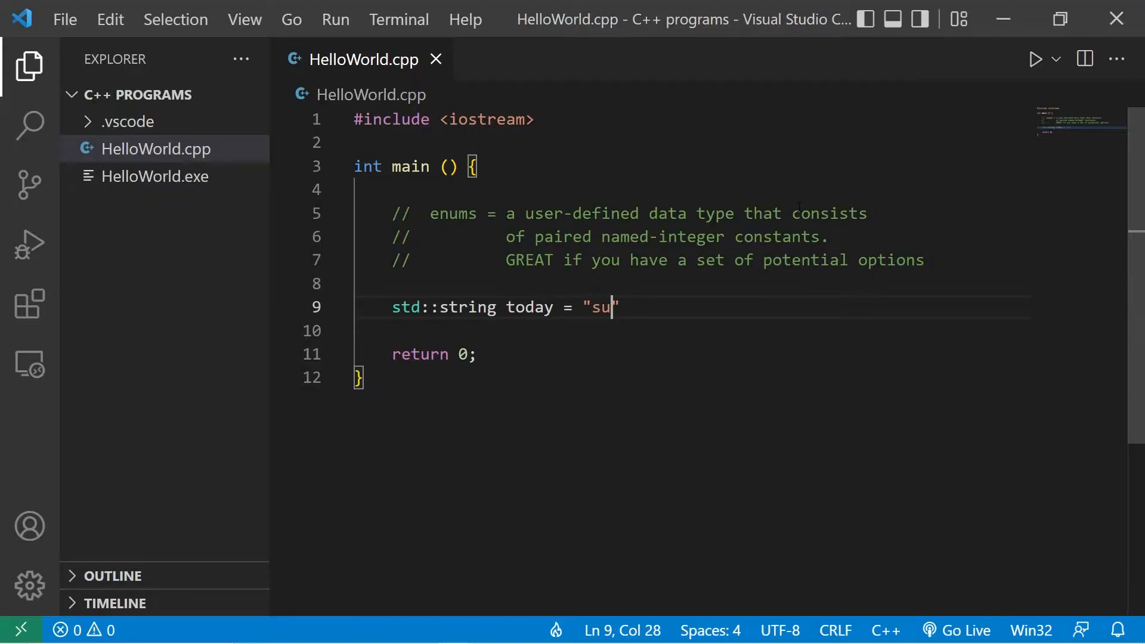
pyautogui.write('nday";')
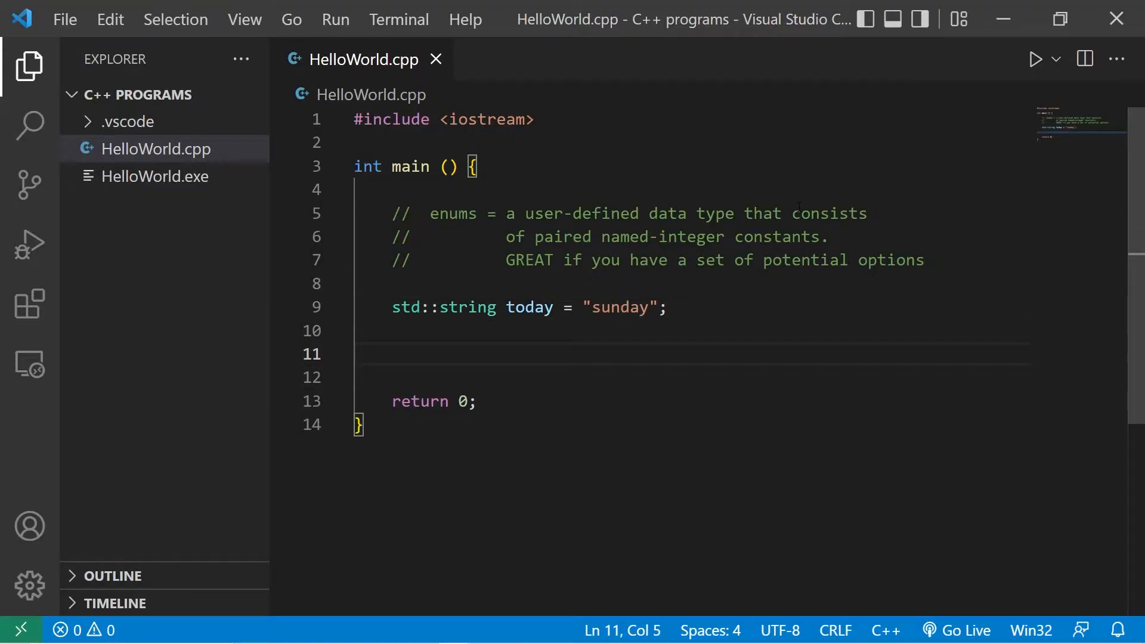
# Begin a switch(today) with a case "sunday": that starts a std::cout message.
pyautogui.doubleClick(619, 306)
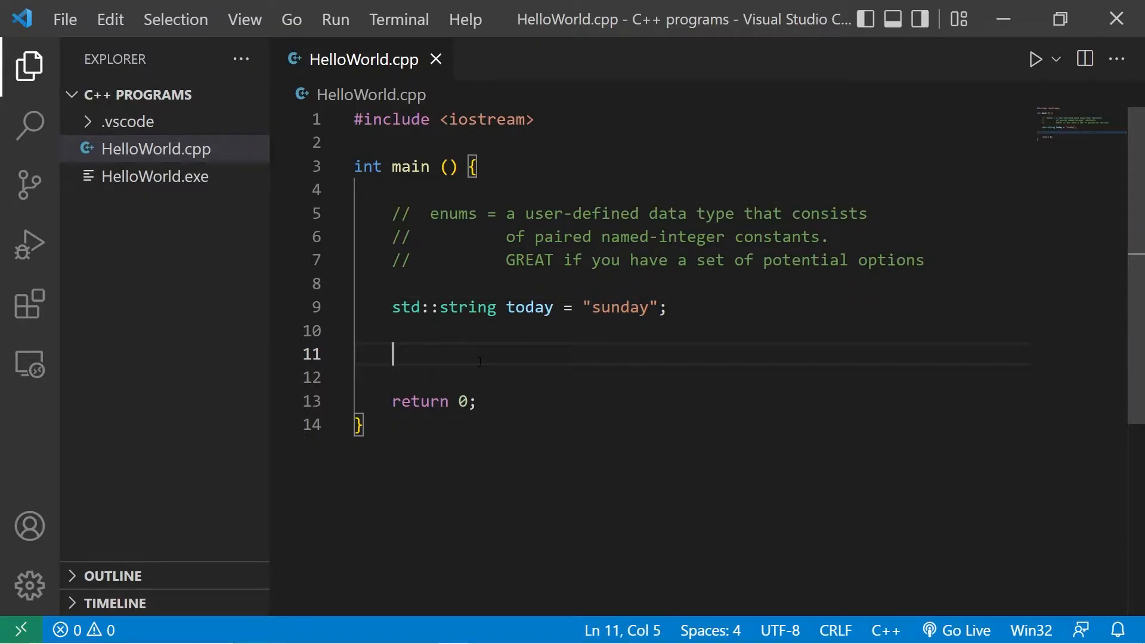
pyautogui.write('switch(){')
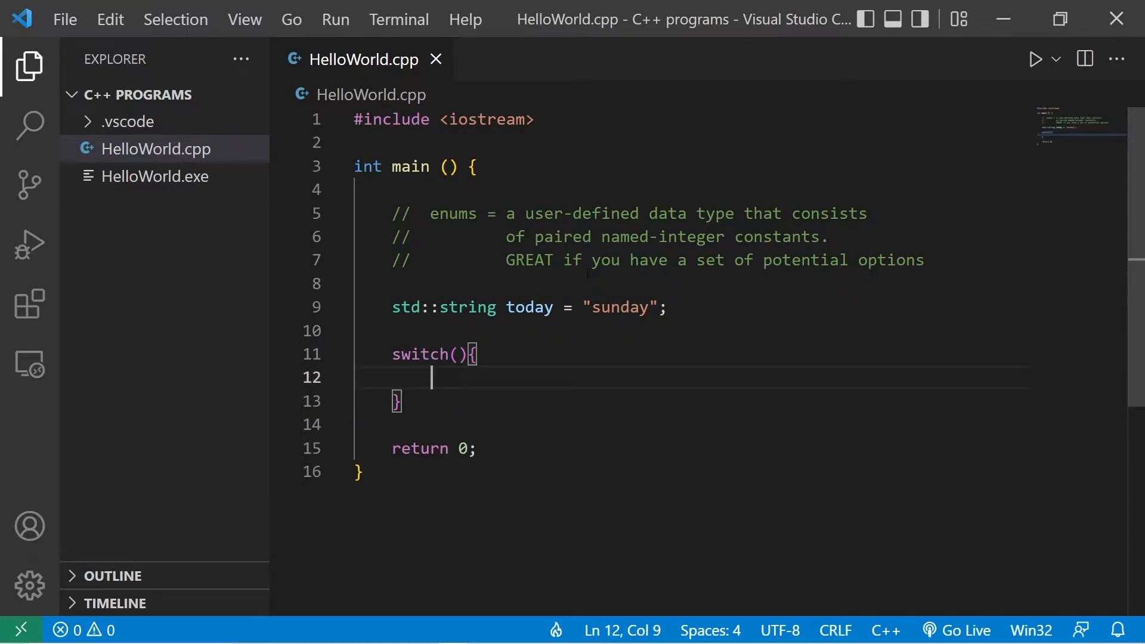
pyautogui.click(457, 354)
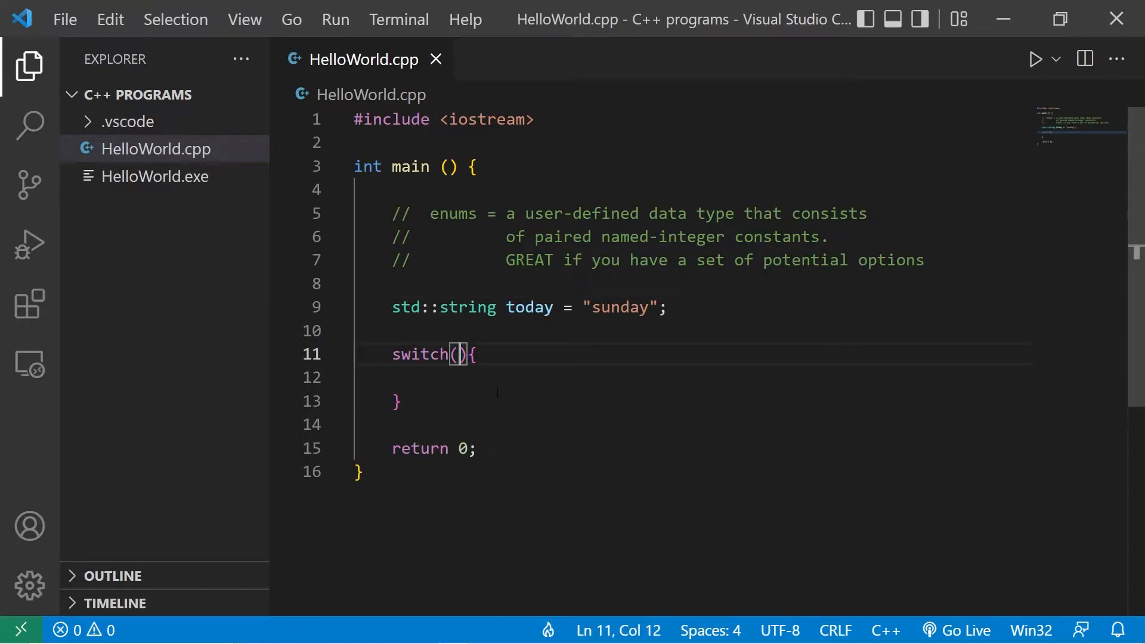
pyautogui.write('today')
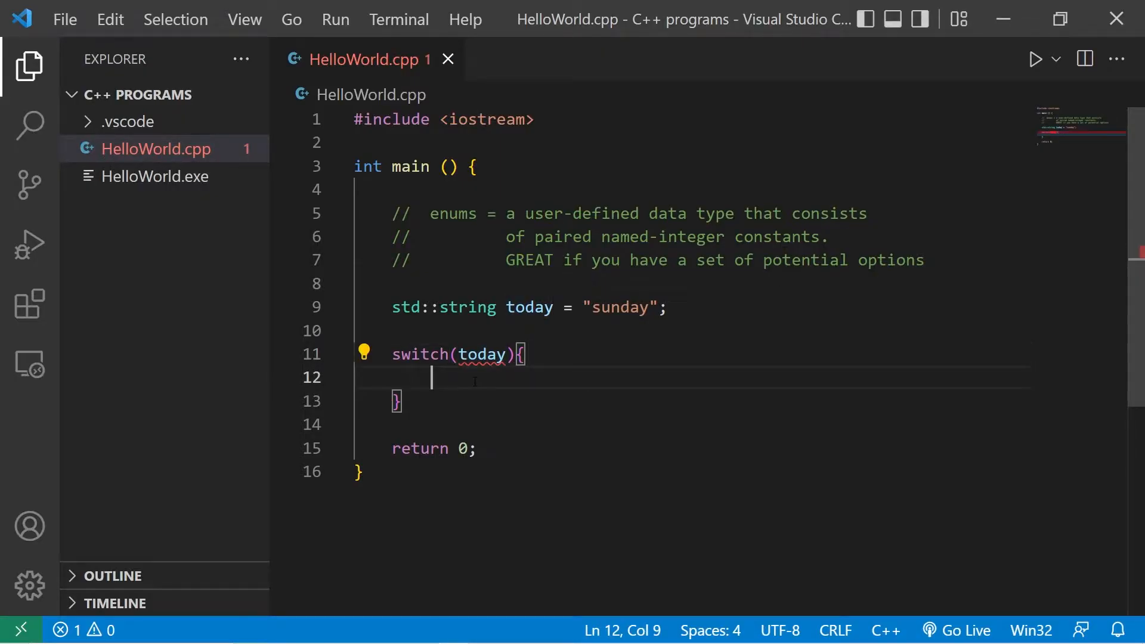
pyautogui.write('case')
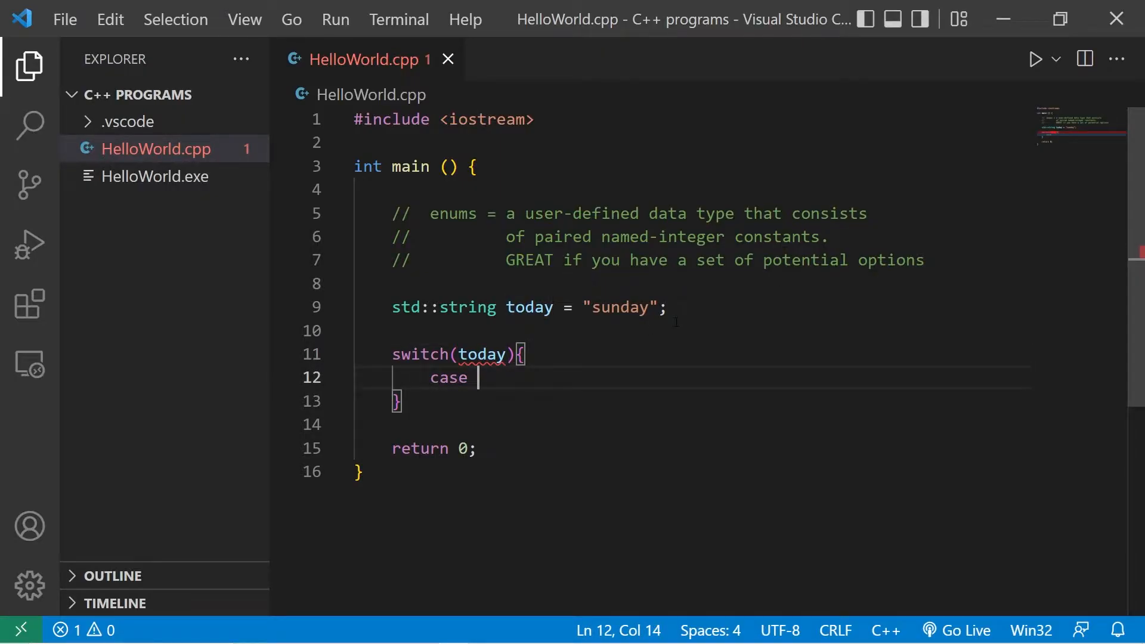
pyautogui.write('"sunday"')
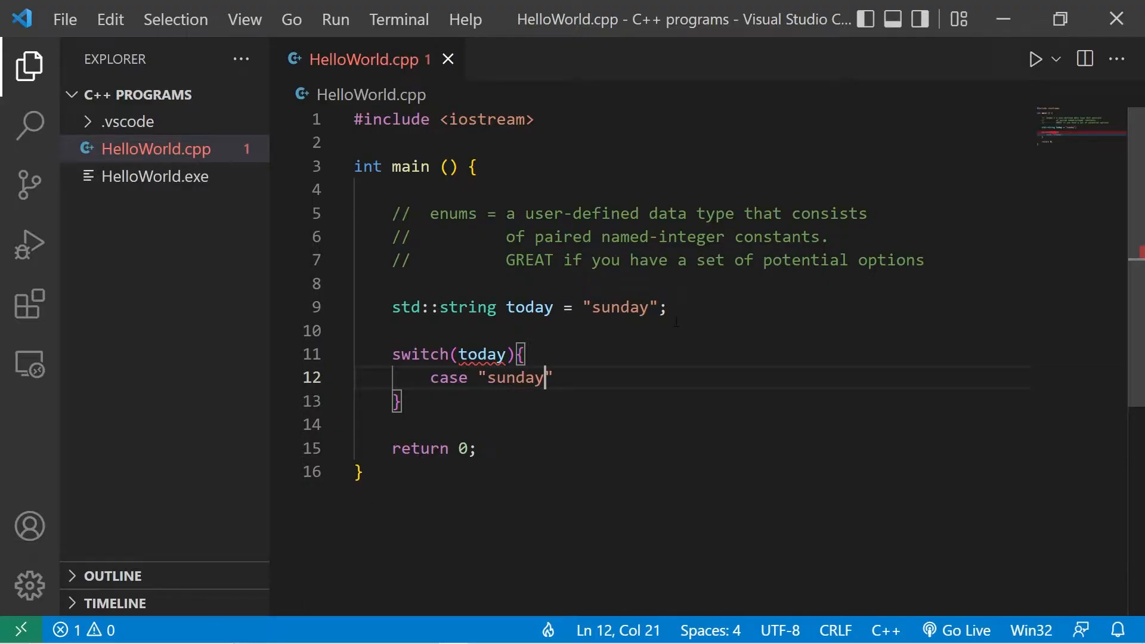
pyautogui.write(': std::cout << "It is Sunday!\\n";')
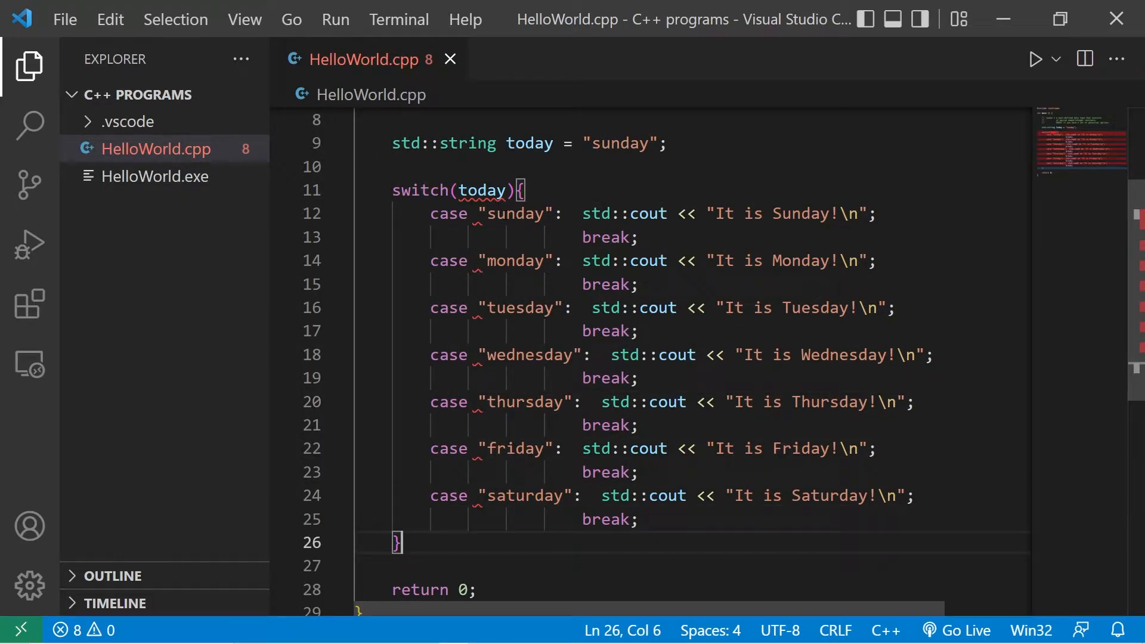
pyautogui.click(859, 213)
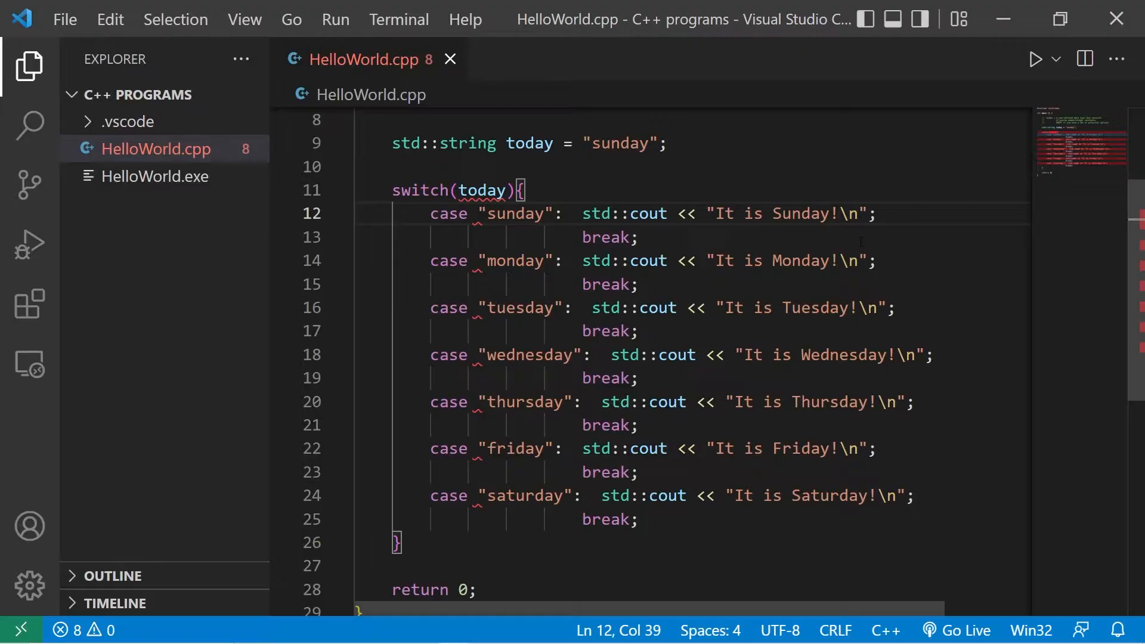
pyautogui.click(792, 214)
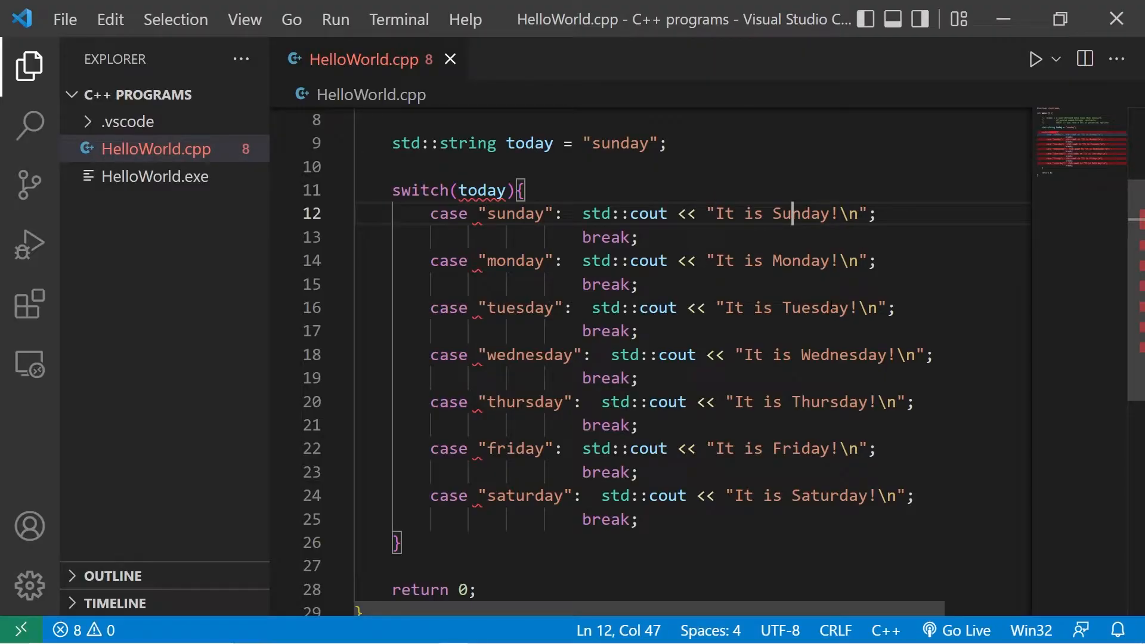
pyautogui.scroll(3)
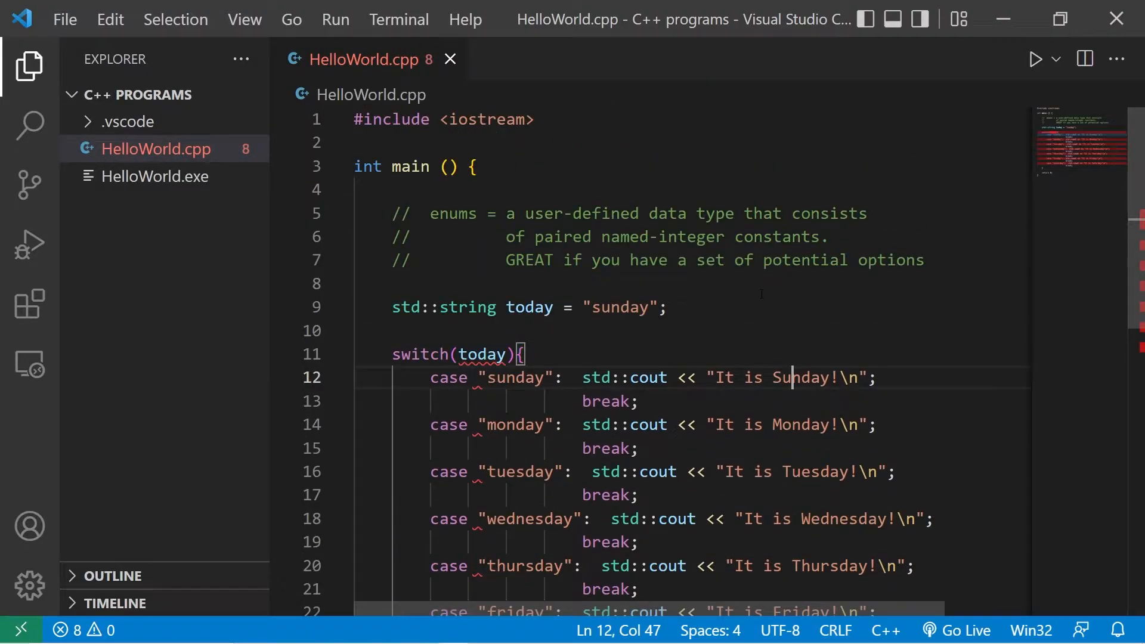
pyautogui.doubleClick(485, 354)
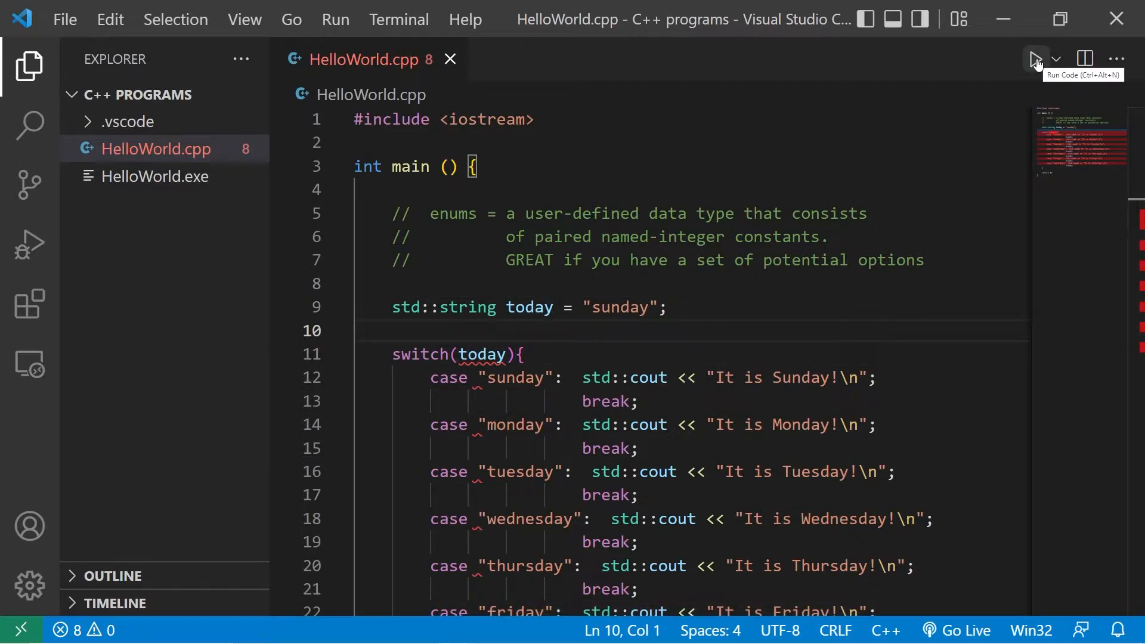
pyautogui.click(1035, 60)
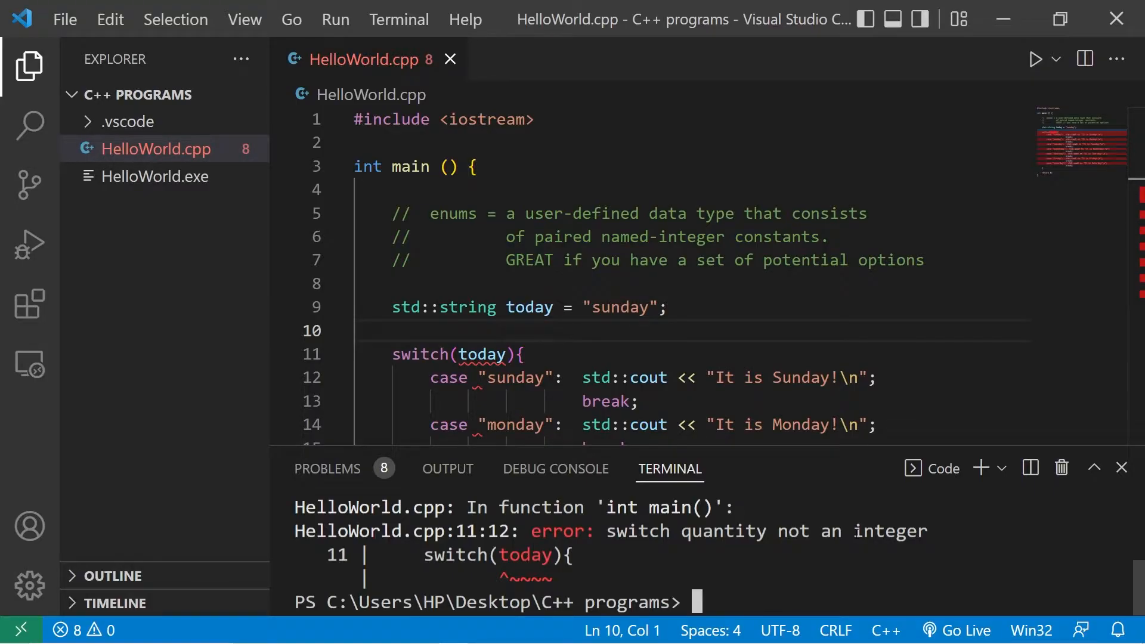
pyautogui.click(1122, 467)
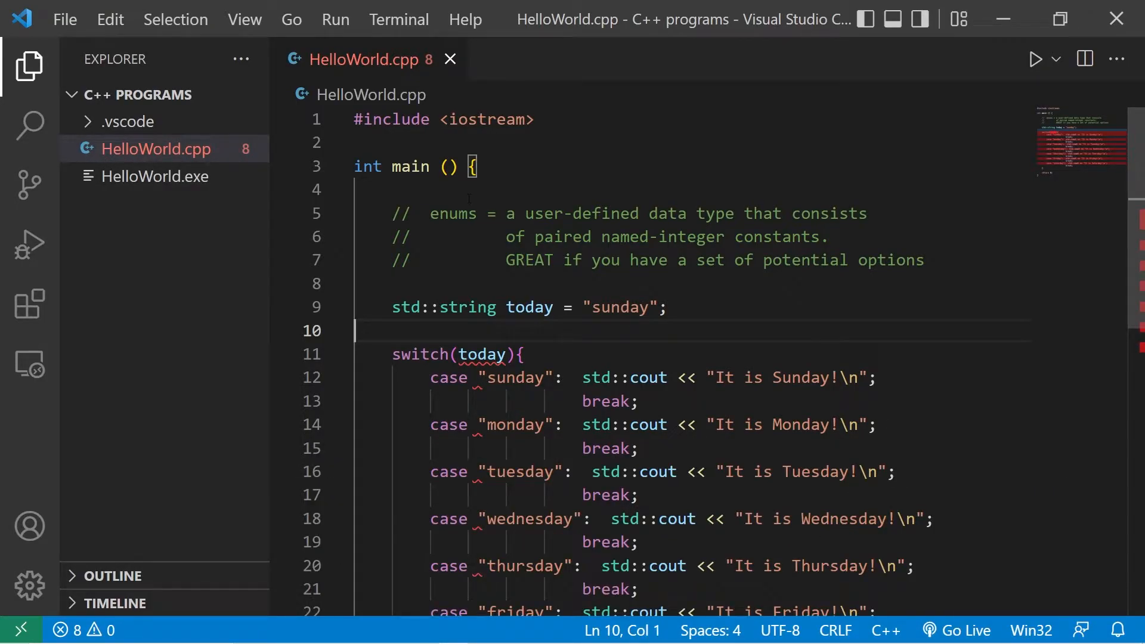
pyautogui.doubleClick(550, 236)
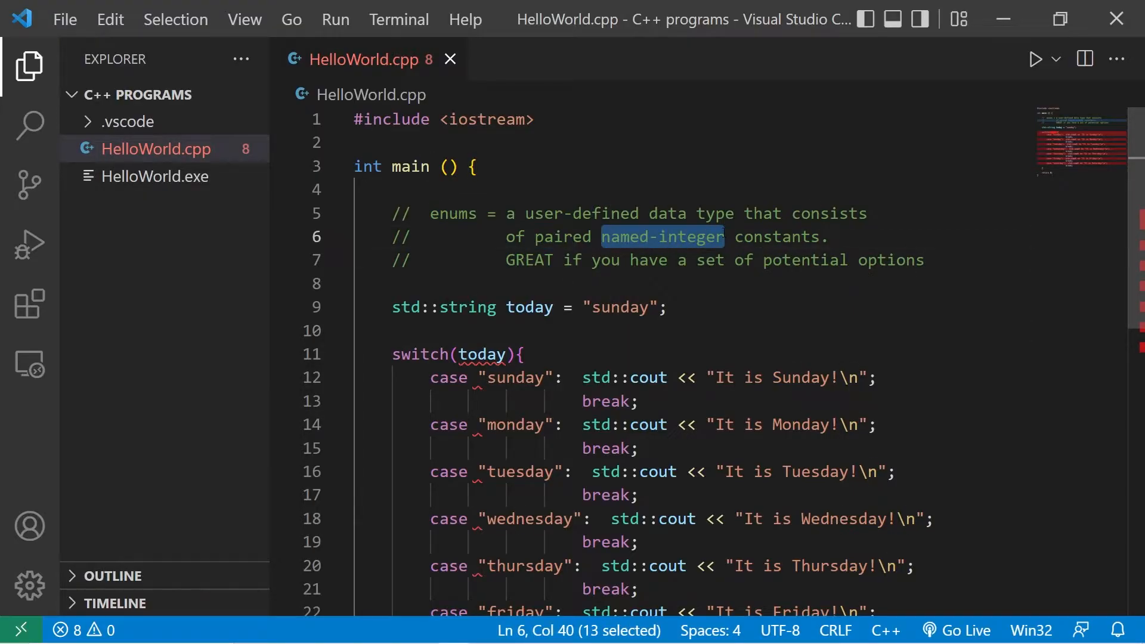
pyautogui.doubleClick(619, 306)
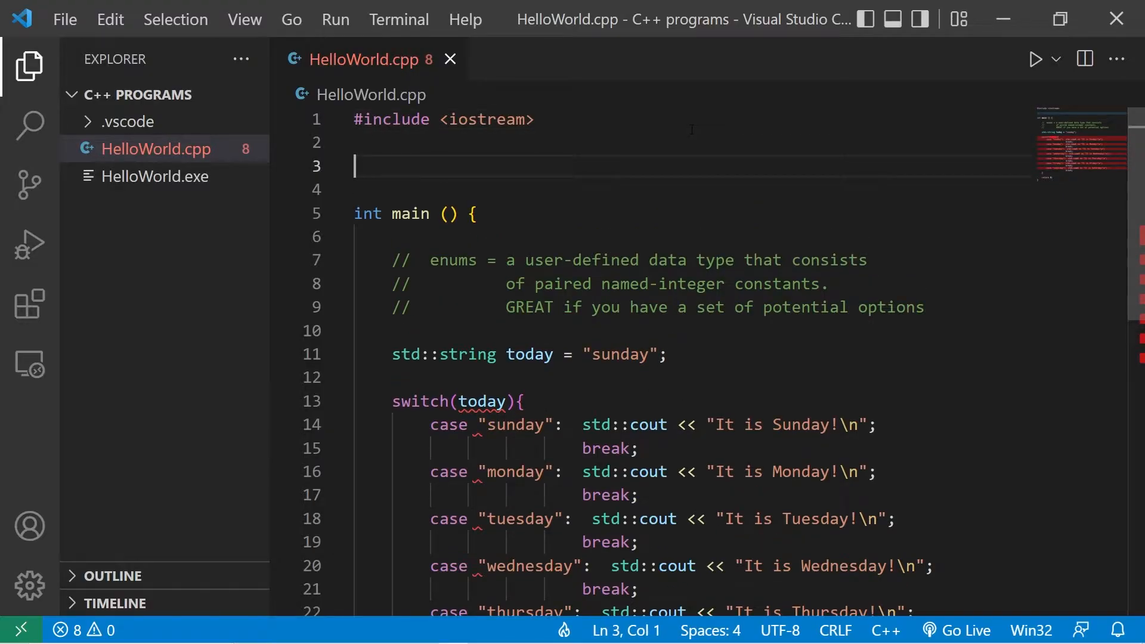
# Write enum Day {sunday, monday, tuesday, wednesday, ..., friday, saturday}; above main.
pyautogui.write('enum')
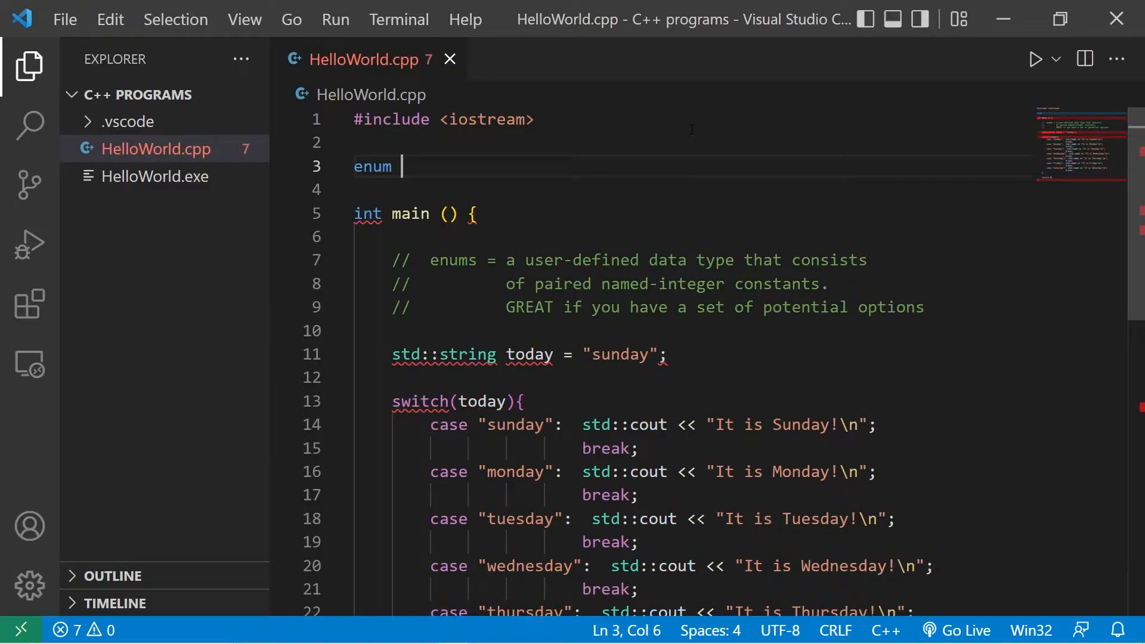
pyautogui.write('Day')
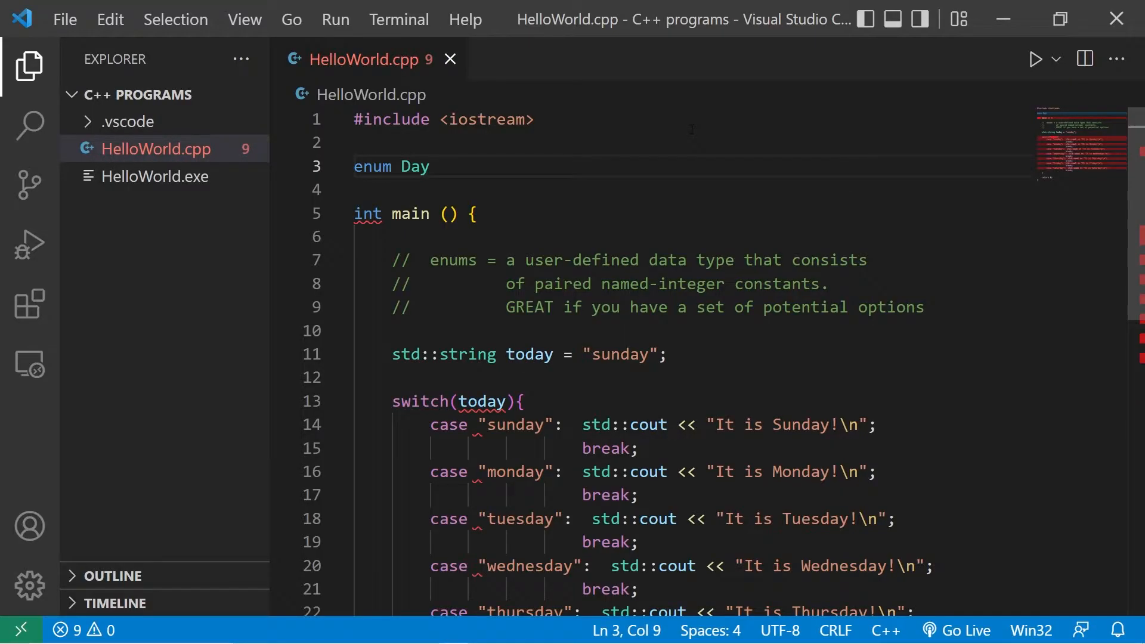
pyautogui.write('{su}')
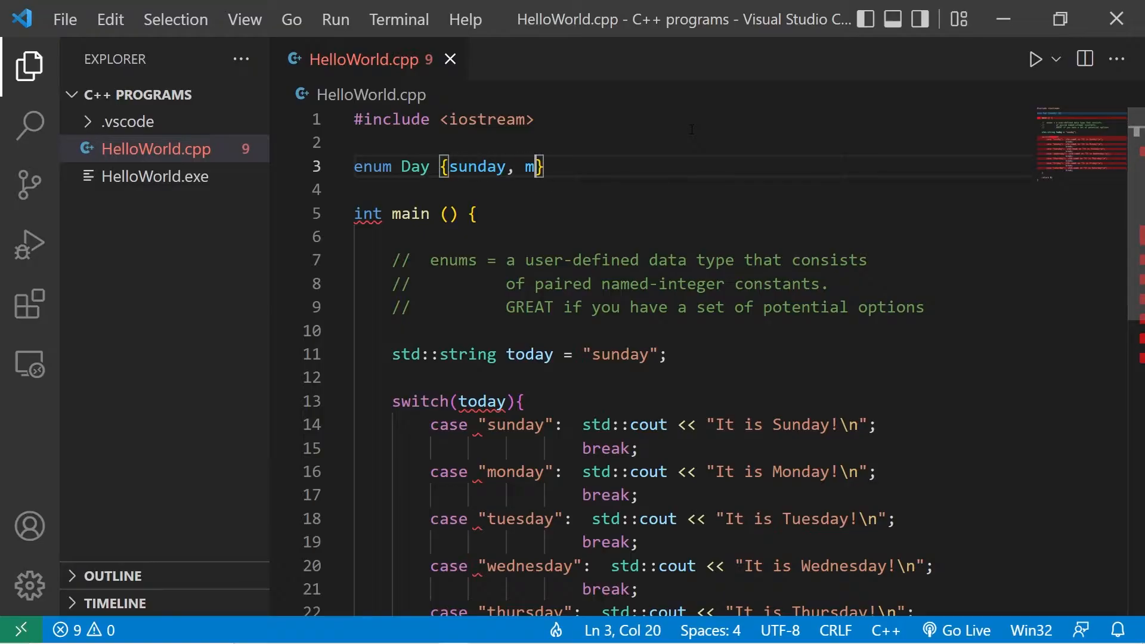
pyautogui.write('onday, tuesday,')
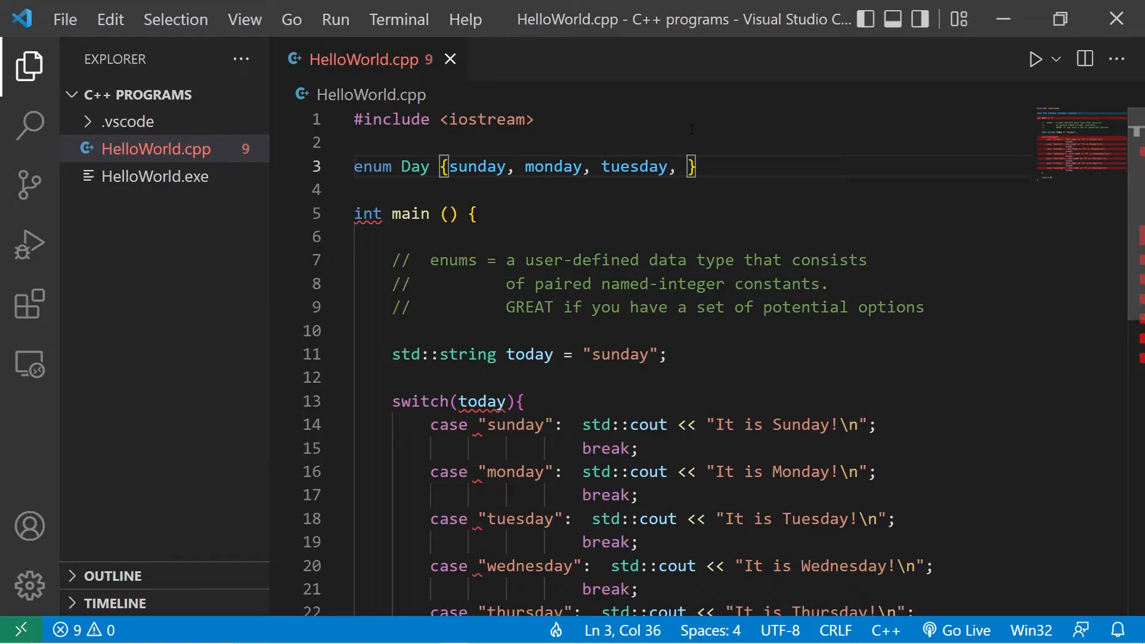
pyautogui.write('wednesday, thursday')
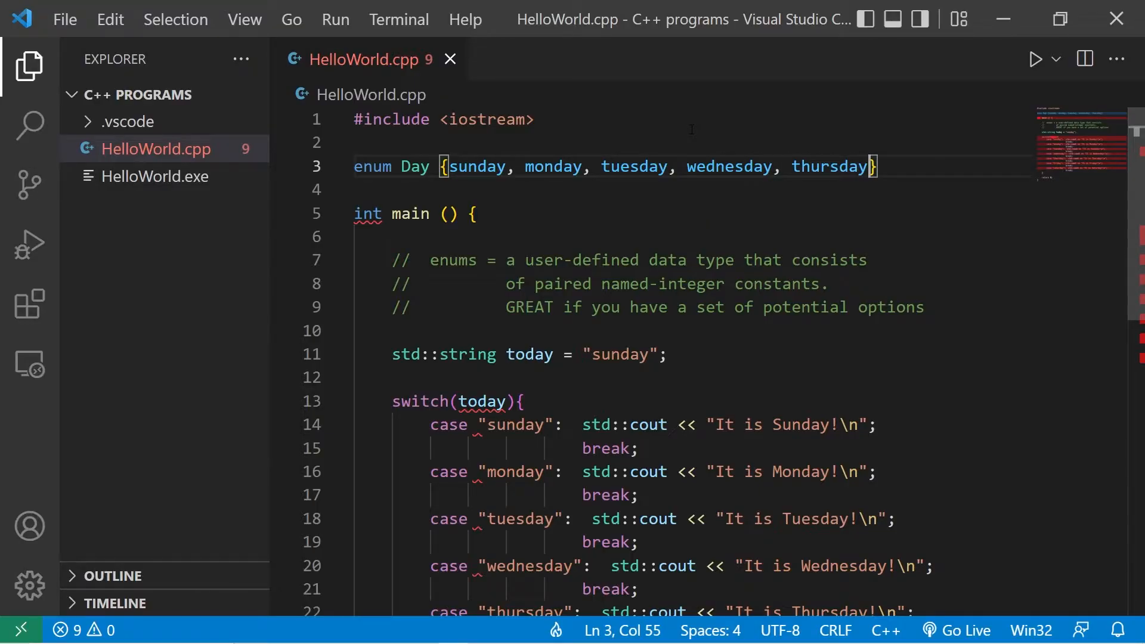
pyautogui.write(', friday, saturday')
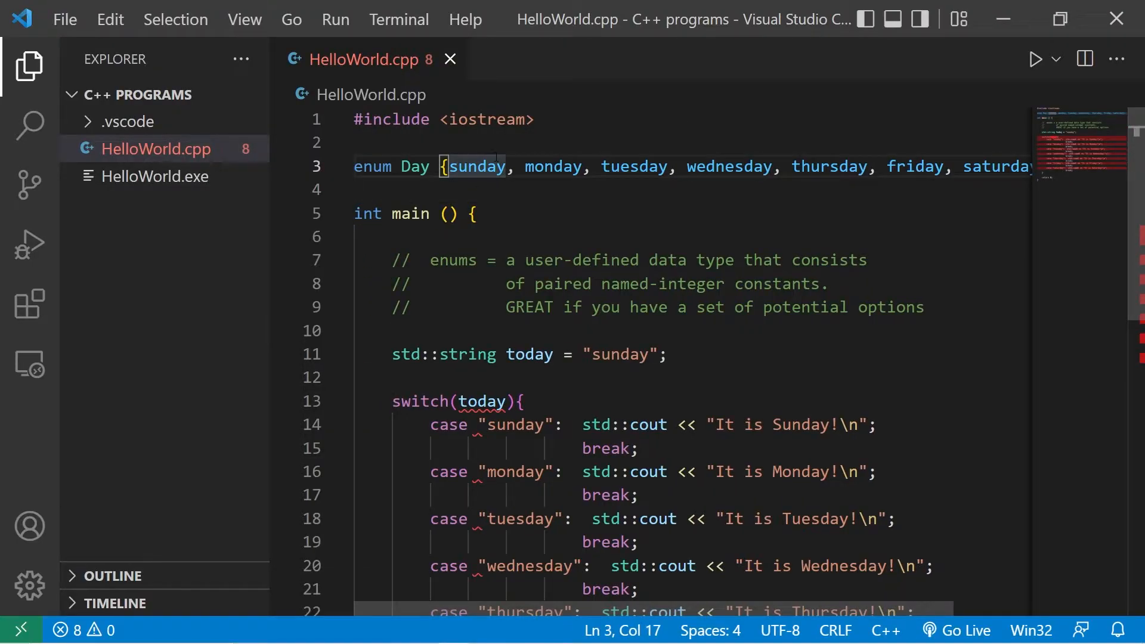
# Number the enumerators = 0 through = 5, wrapping the list onto a second line after wednesday.
pyautogui.write('=')
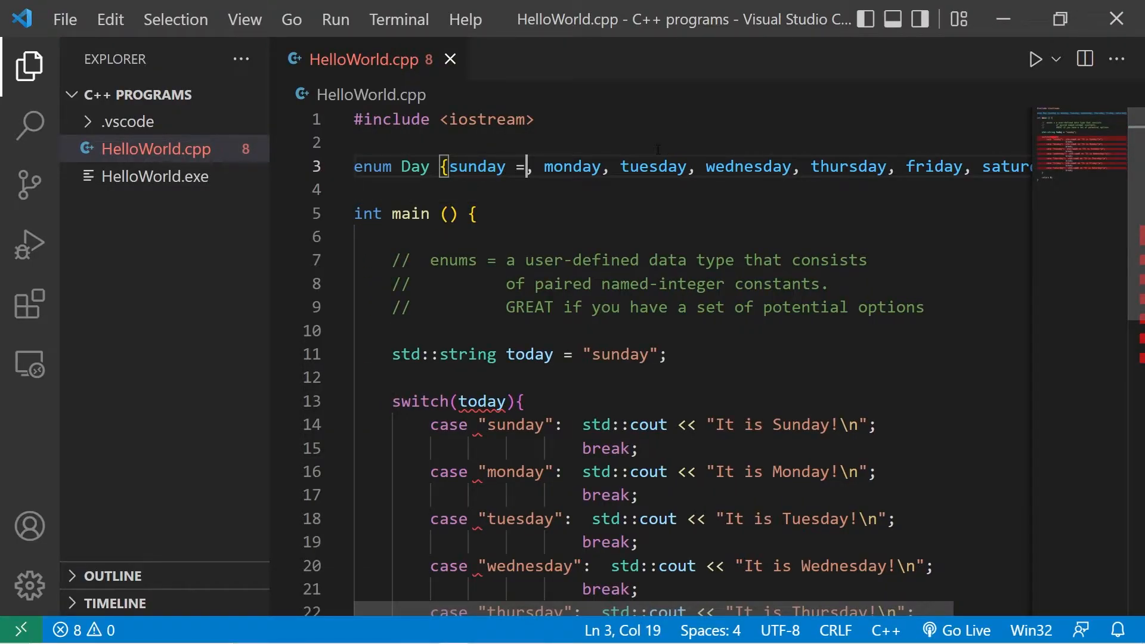
pyautogui.write('0')
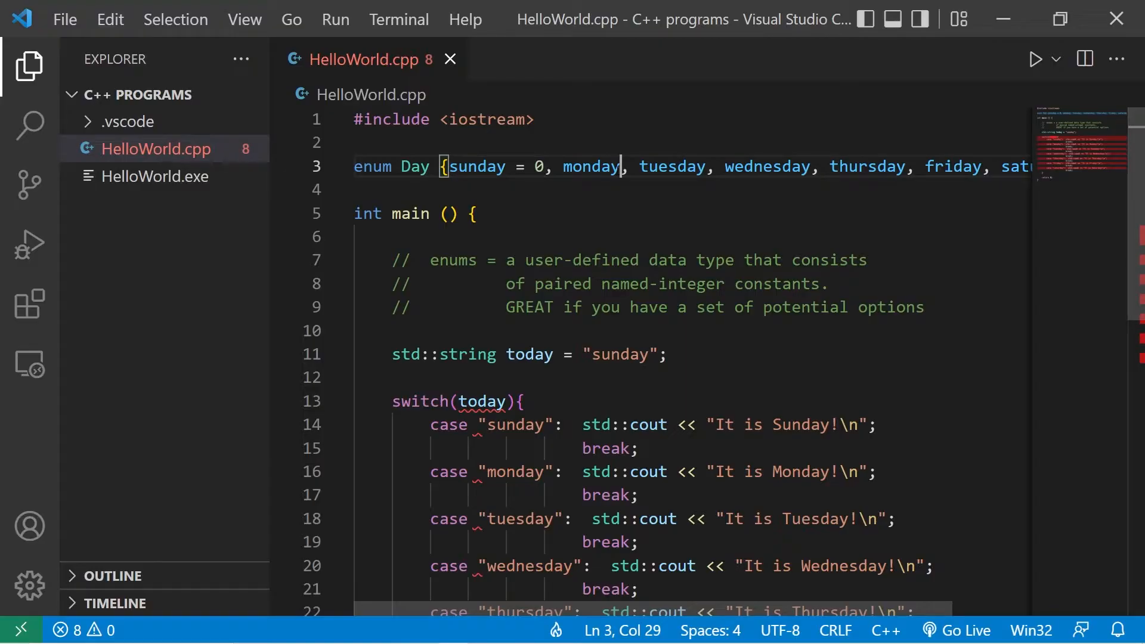
pyautogui.write('= 1')
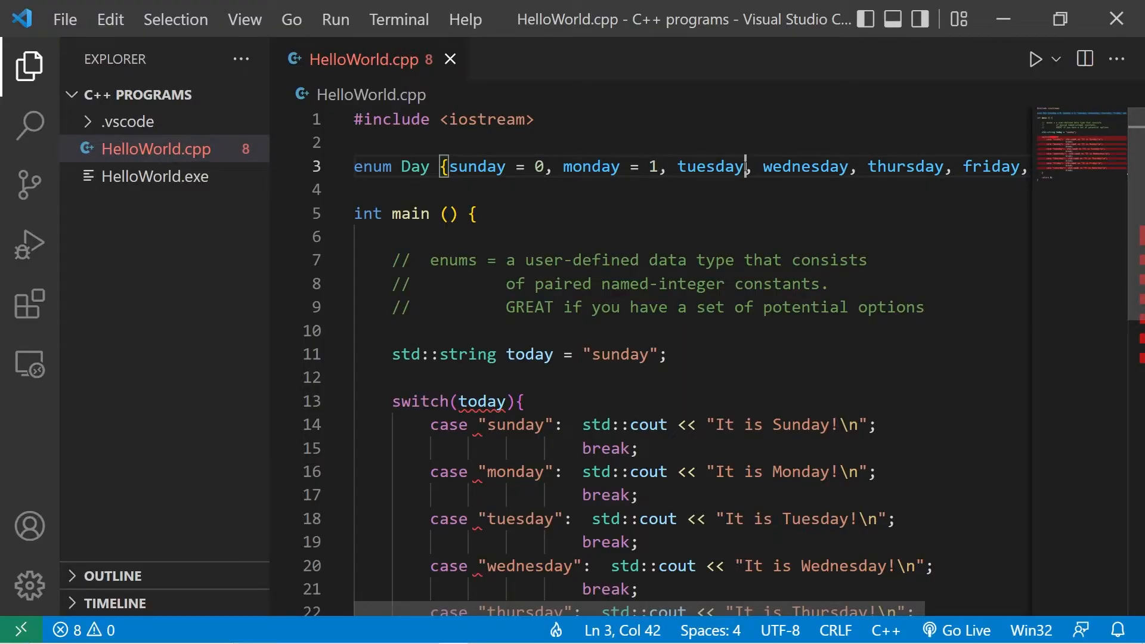
pyautogui.write('= 2')
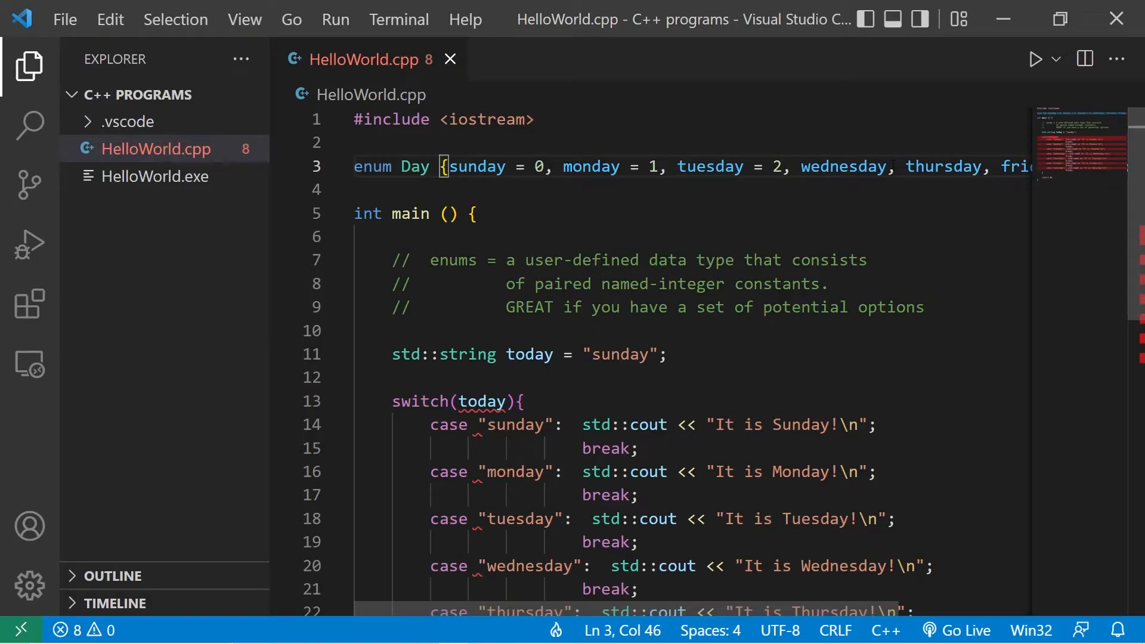
pyautogui.write('= 3')
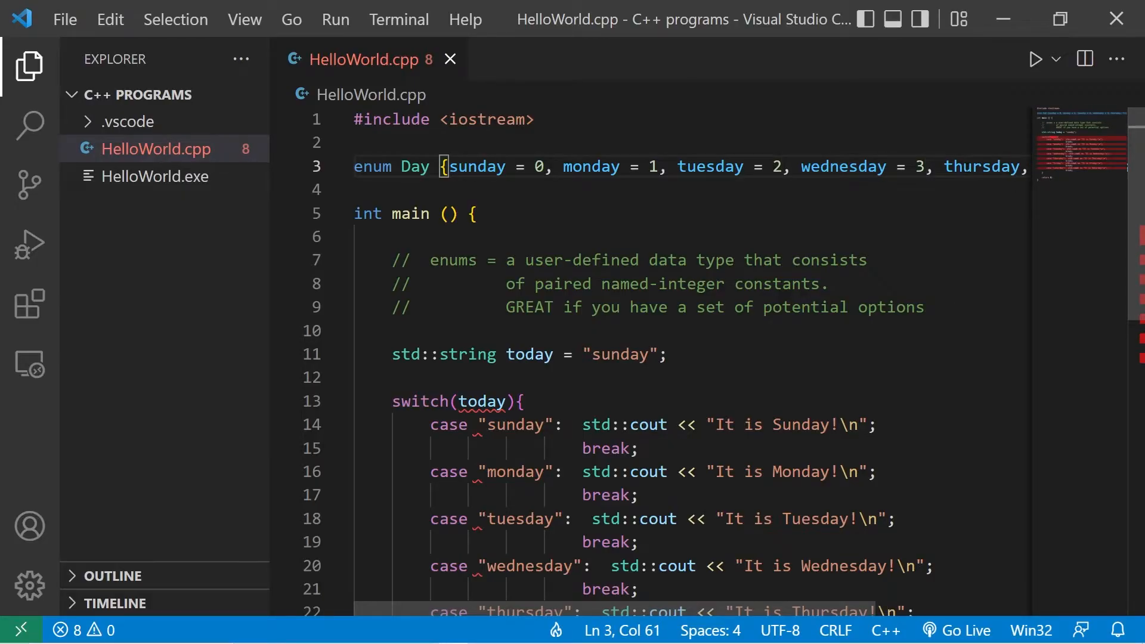
pyautogui.press('Enter')
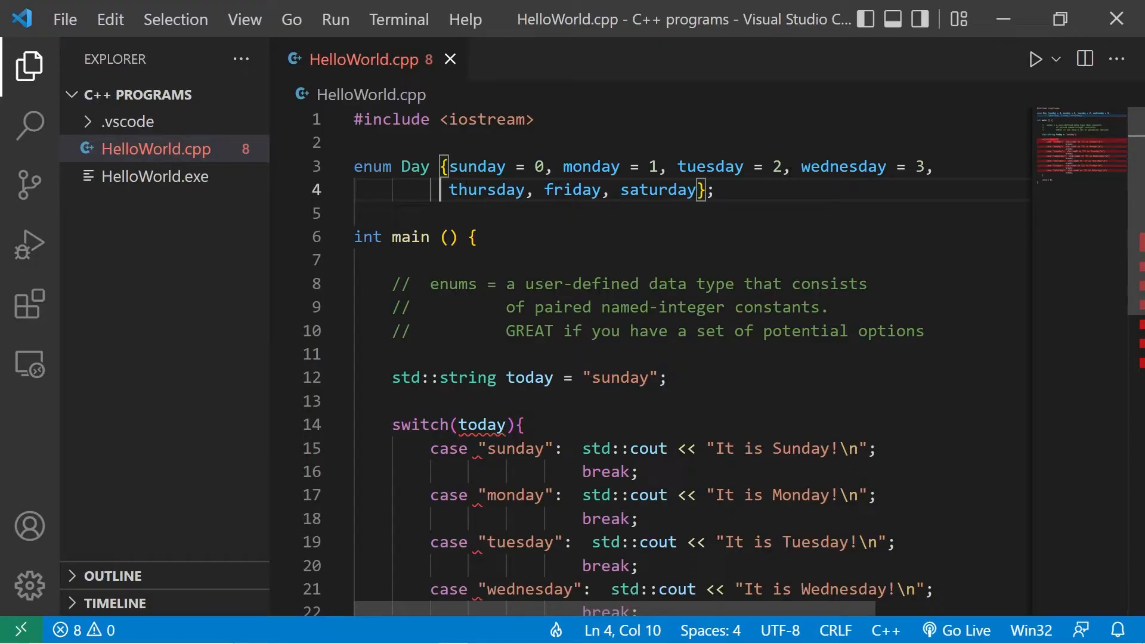
pyautogui.write('= 4')
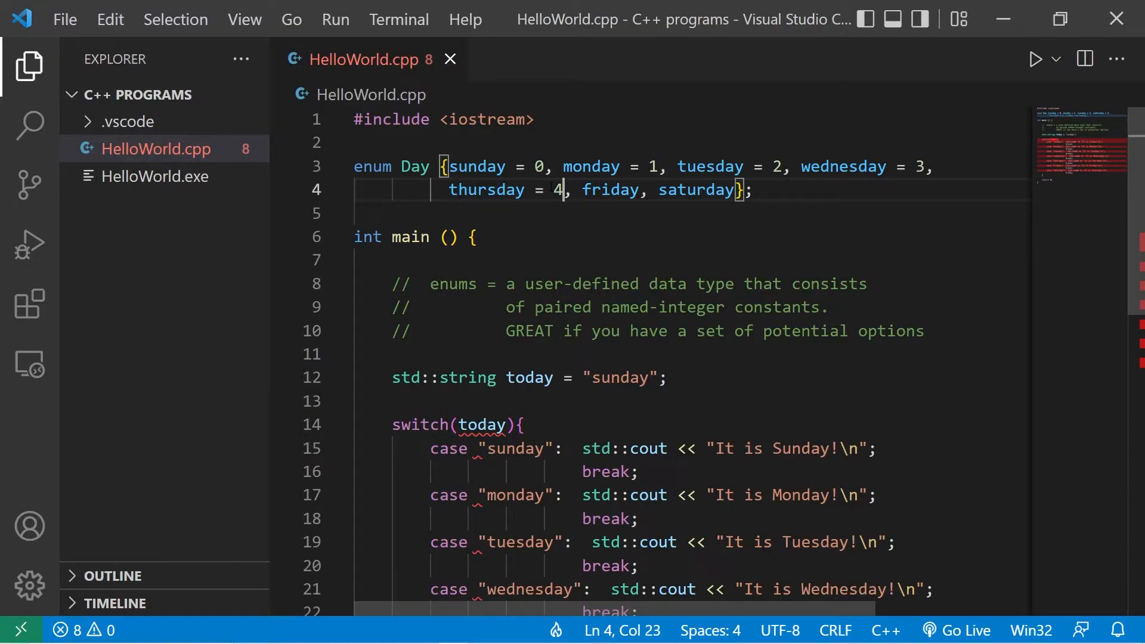
pyautogui.write('= 5')
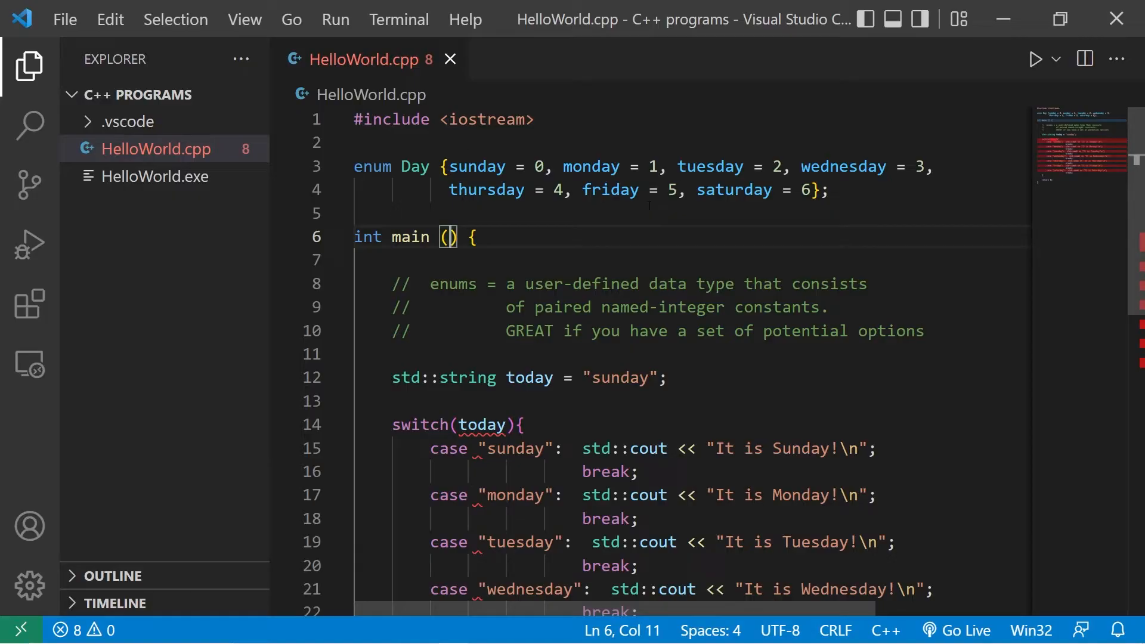
# Change the type of today from std::string to Day.
pyautogui.doubleClick(414, 166)
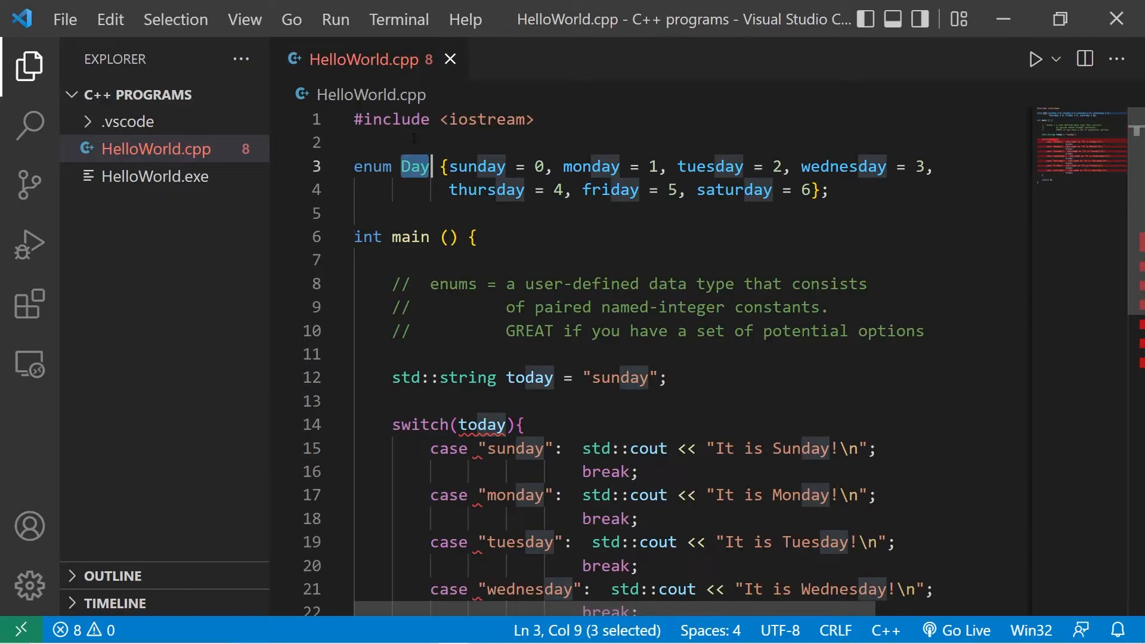
pyautogui.doubleClick(464, 378)
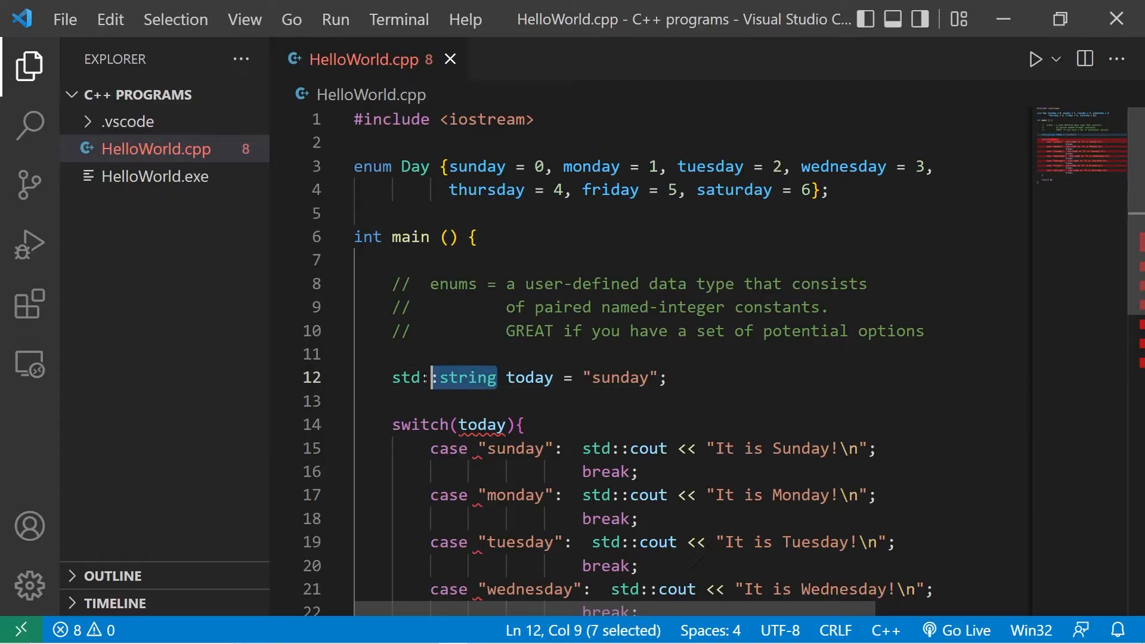
pyautogui.write('Day')
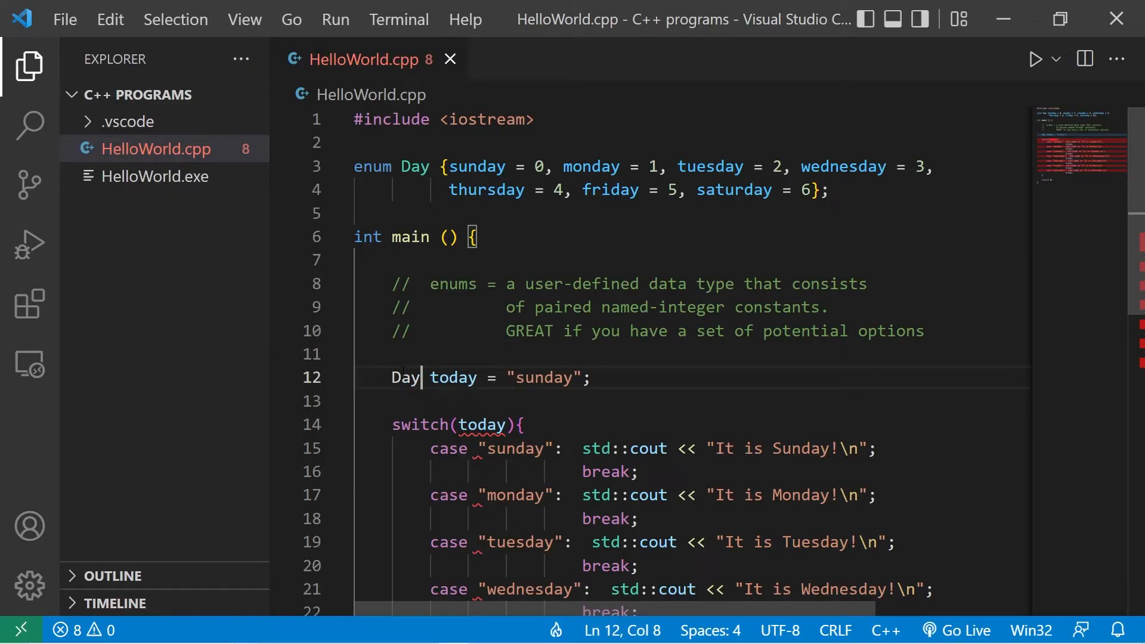
pyautogui.doubleClick(405, 378)
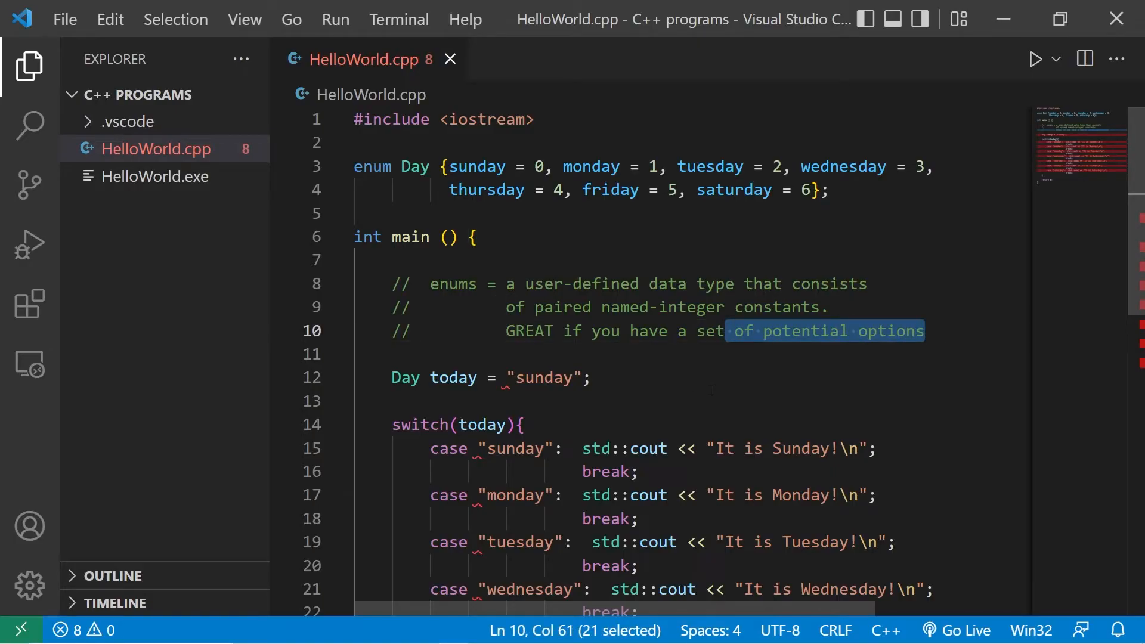
# Replace the quoted "sunday" value of today with the enumerator sunday.
pyautogui.doubleClick(477, 167)
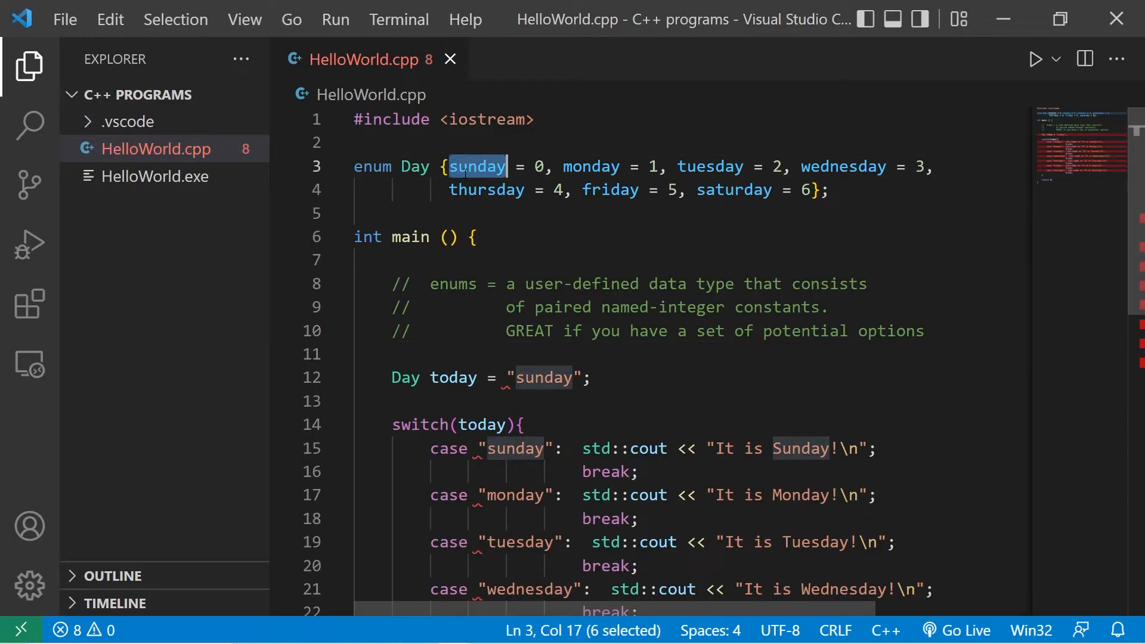
pyautogui.click(534, 167)
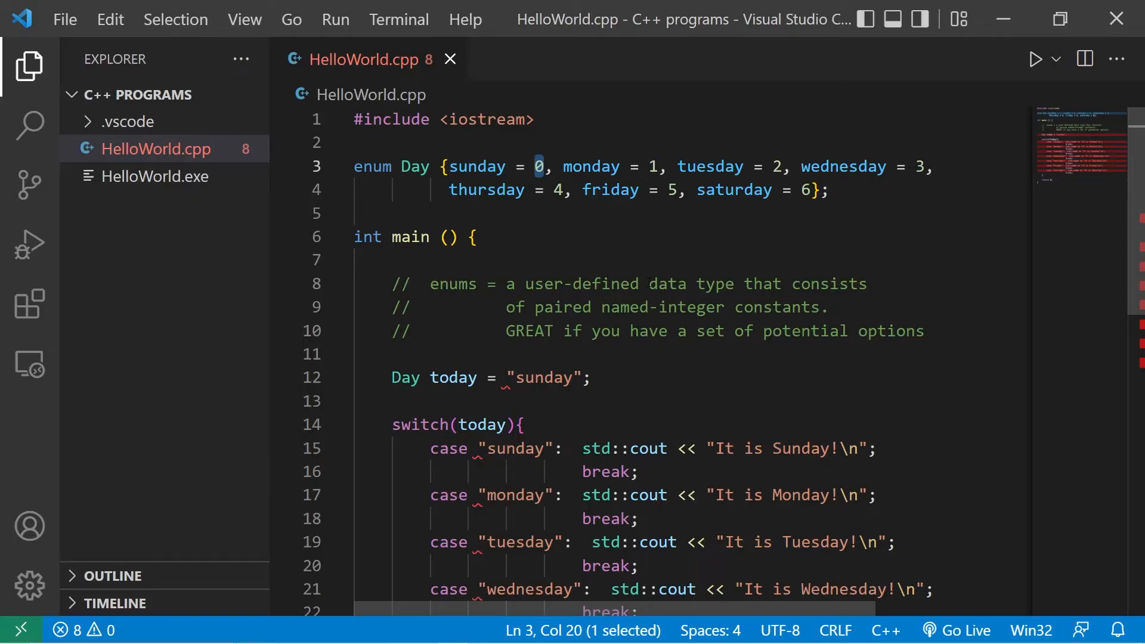
pyautogui.click(473, 237)
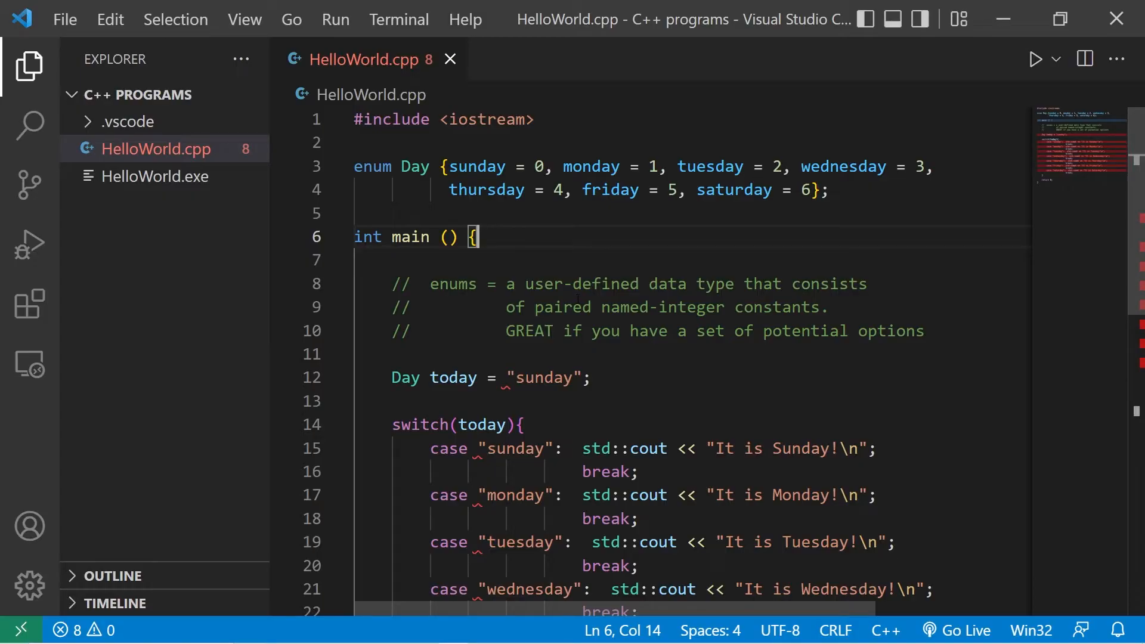
pyautogui.doubleClick(540, 378)
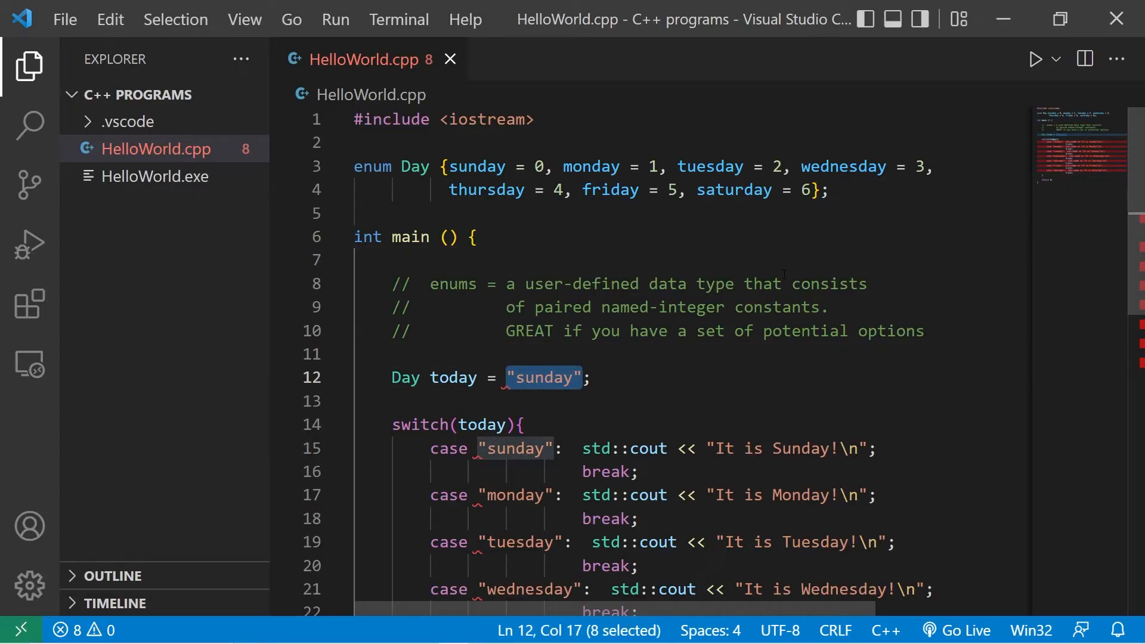
pyautogui.write('sunday')
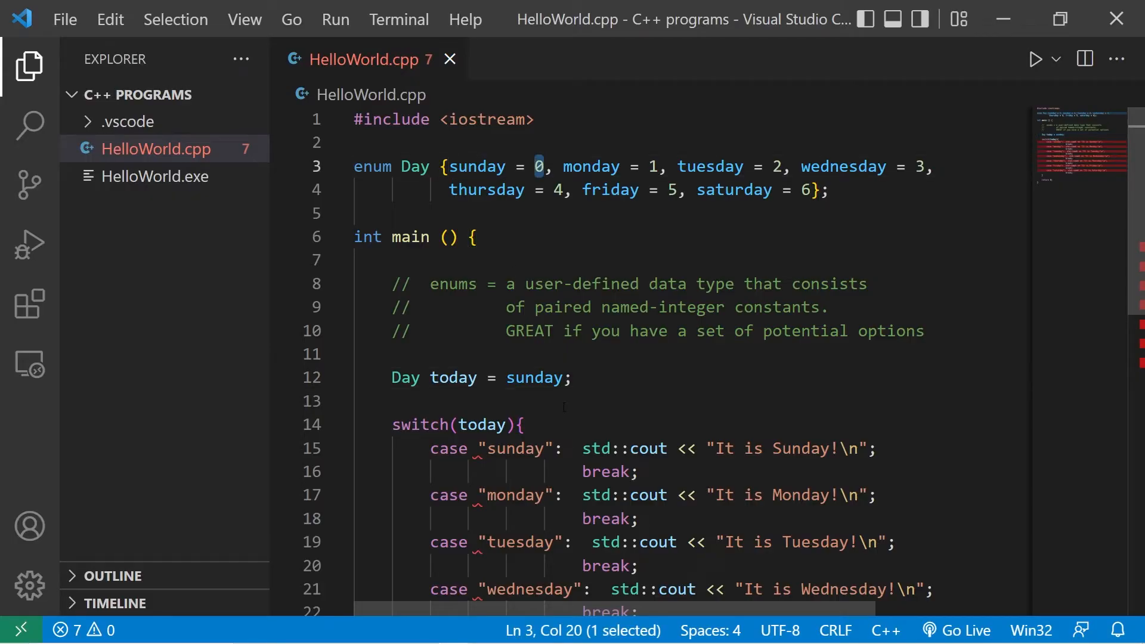
pyautogui.scroll(-3)
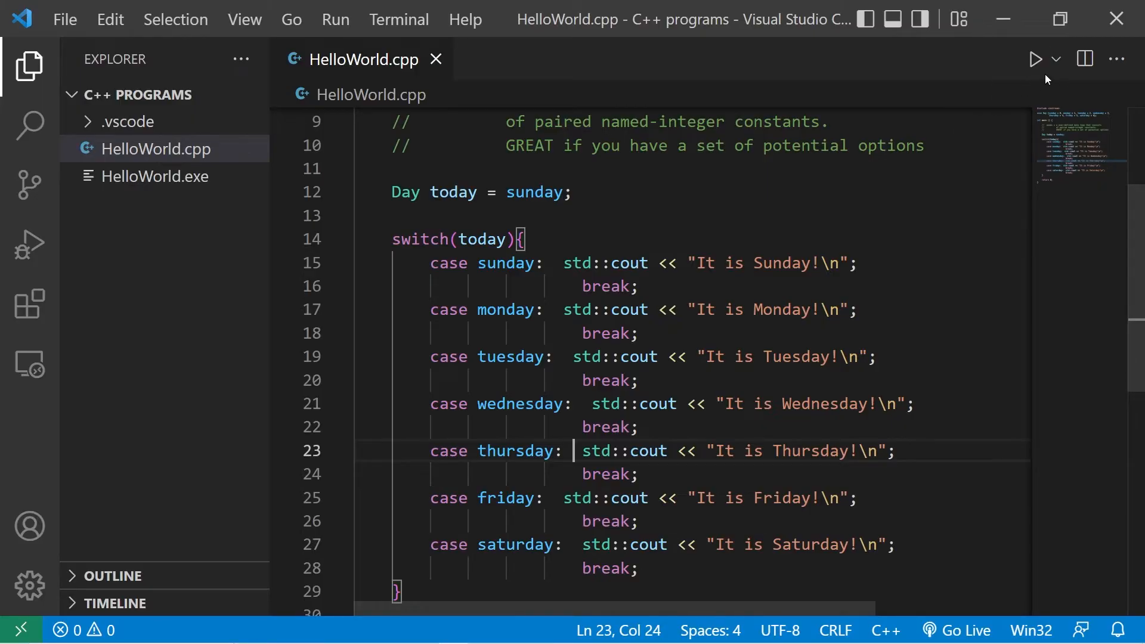
pyautogui.click(1035, 59)
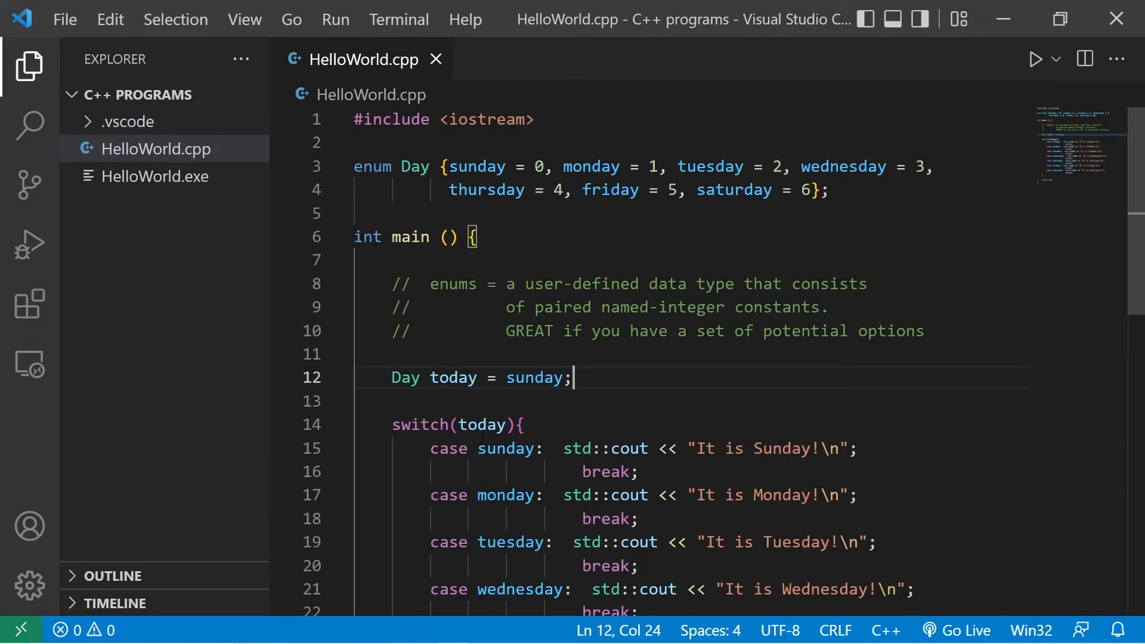
# Set today to friday and try the numeric label 2 in place of the tuesday case.
pyautogui.doubleClick(504, 448)
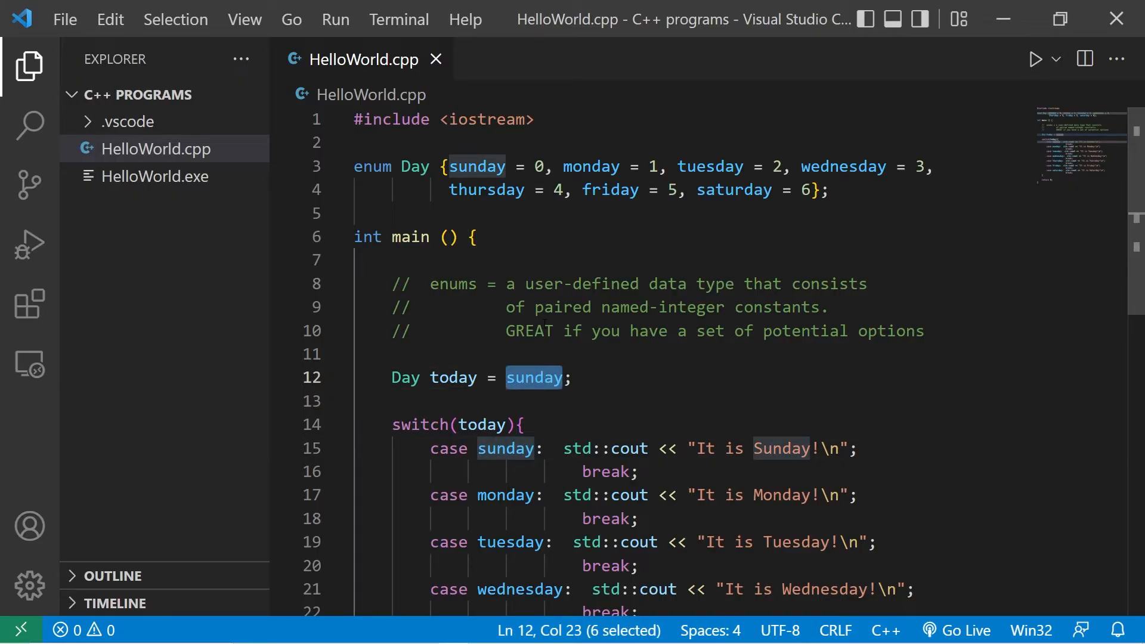
pyautogui.write('friday')
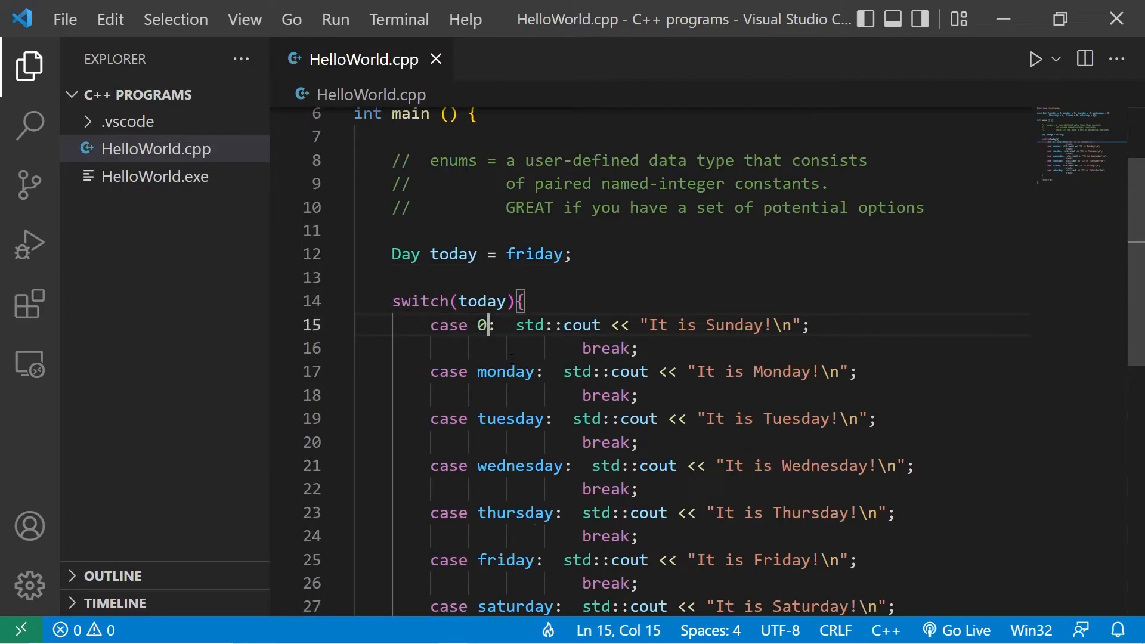
pyautogui.doubleClick(509, 418)
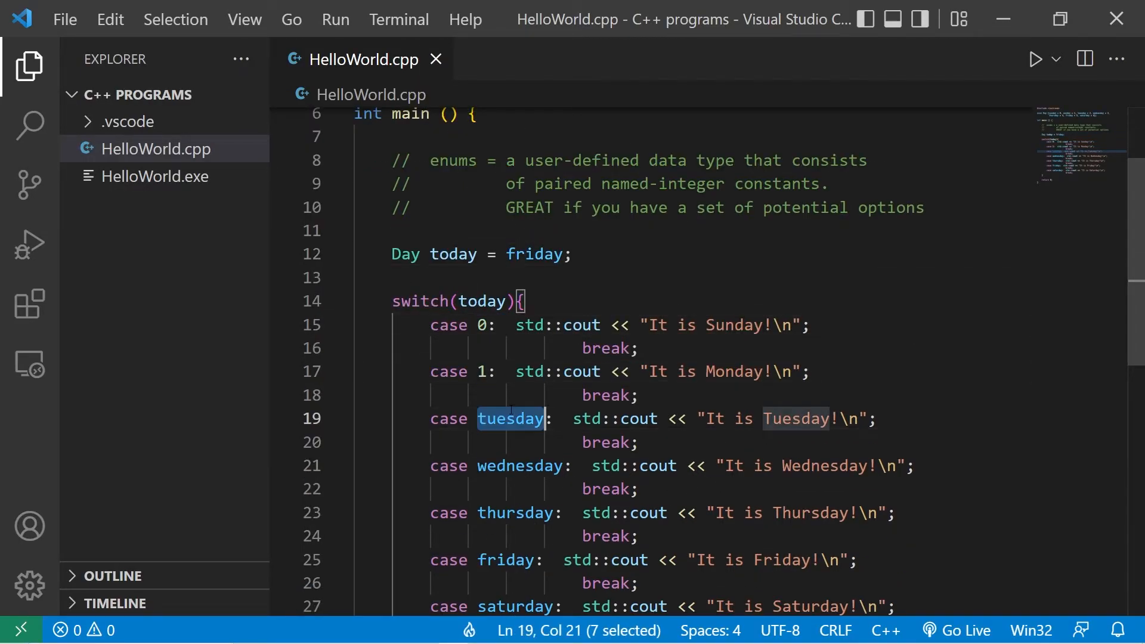
pyautogui.write('2, wednesday = 3,')
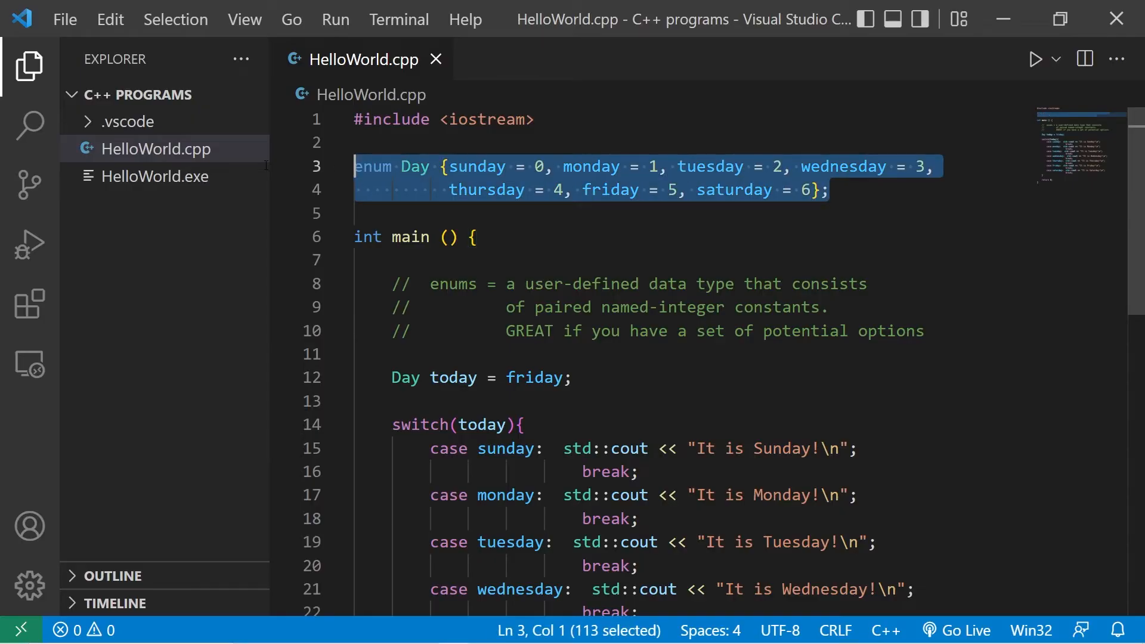
# Assign the undeclared pizzaday to today and run, getting a 'not declared in this scope' error.
pyautogui.doubleClick(534, 378)
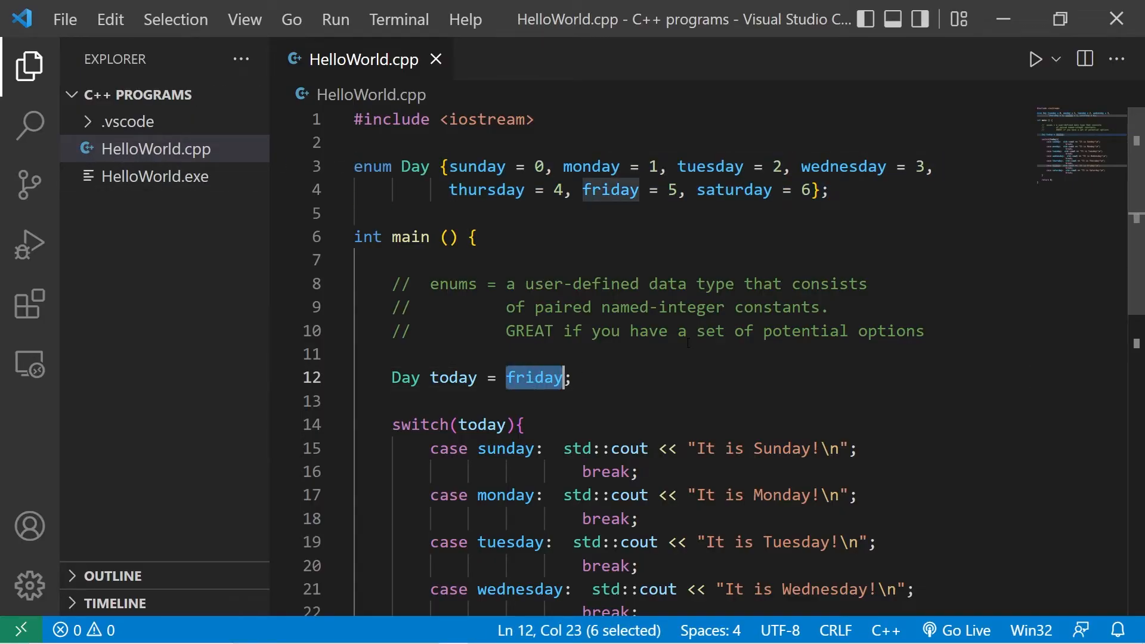
pyautogui.write('pizzaday')
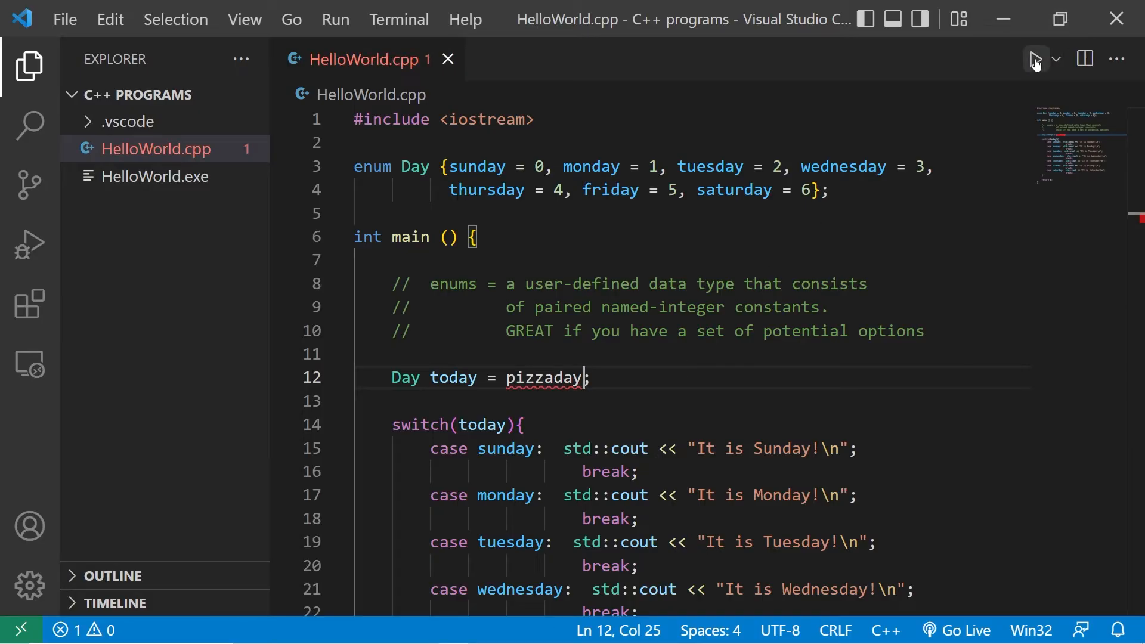
pyautogui.click(1033, 59)
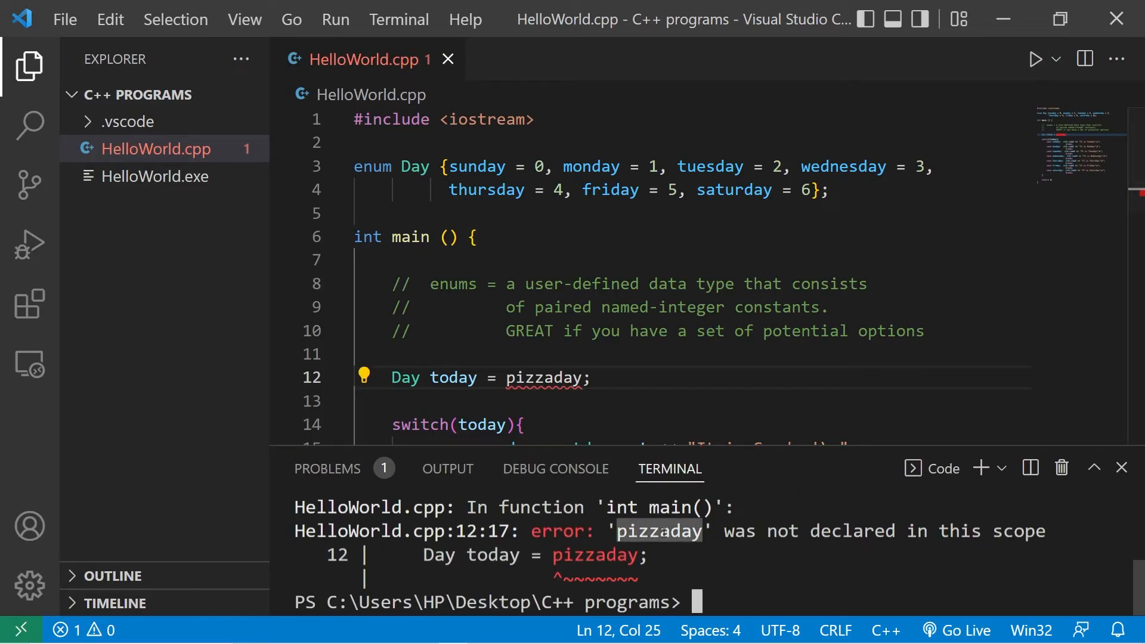
pyautogui.click(1122, 467)
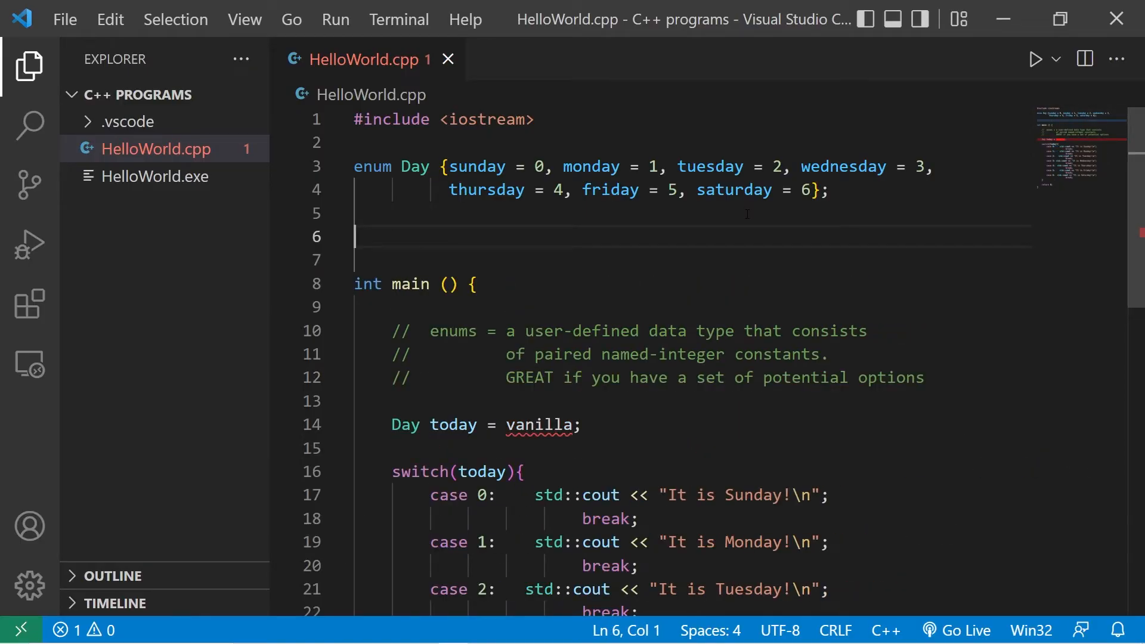
# Add enum Flavor {vanilla, chocolate, strawberry, mint}; and point out vanilla as today's value.
pyautogui.write('enum Flavor {vanilla, chocolate, strawberry, mint};')
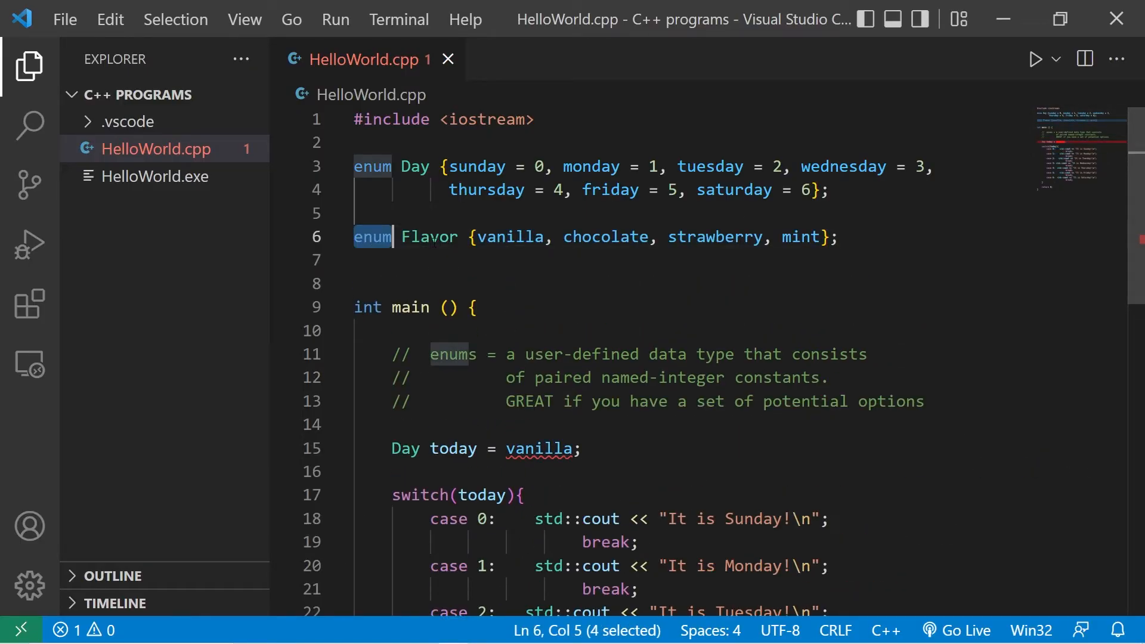
pyautogui.click(496, 236)
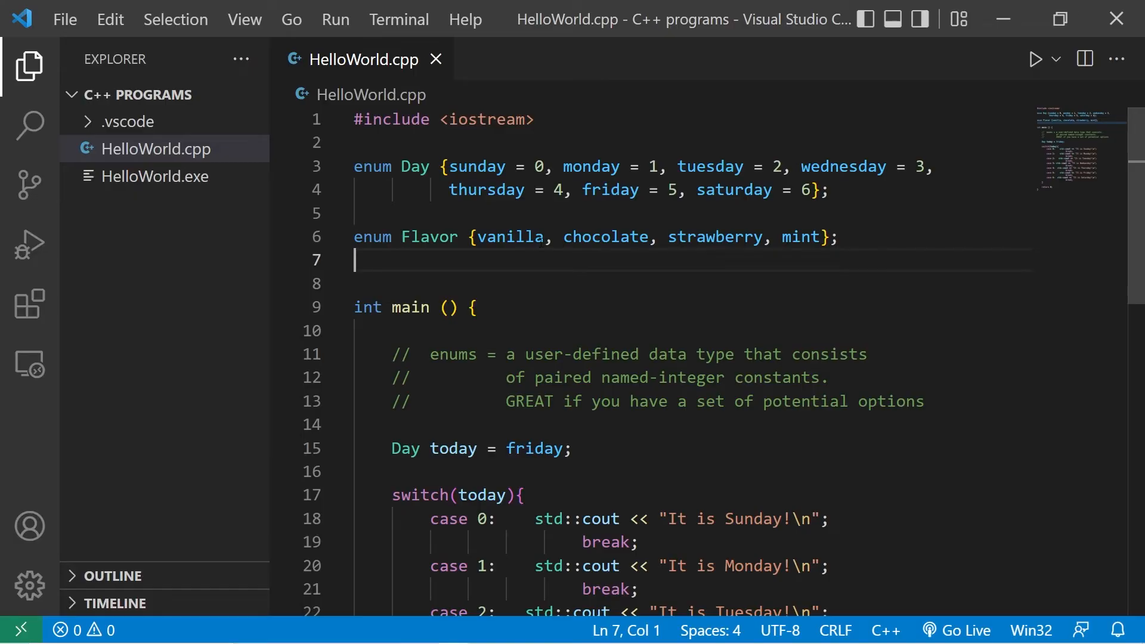
pyautogui.doubleClick(508, 236)
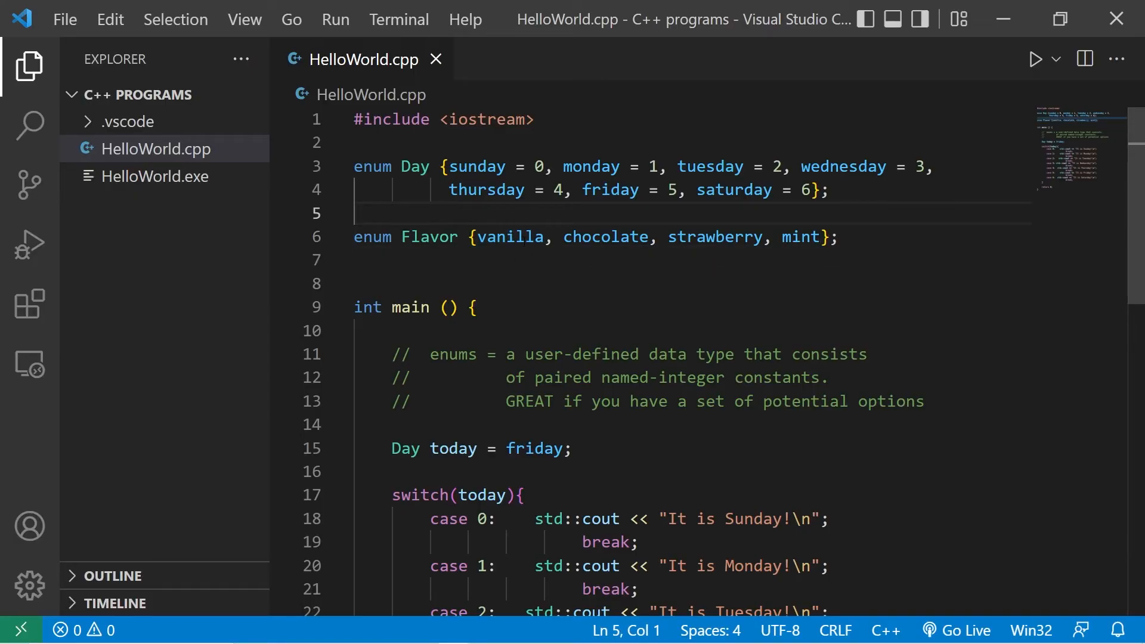
pyautogui.doubleClick(509, 236)
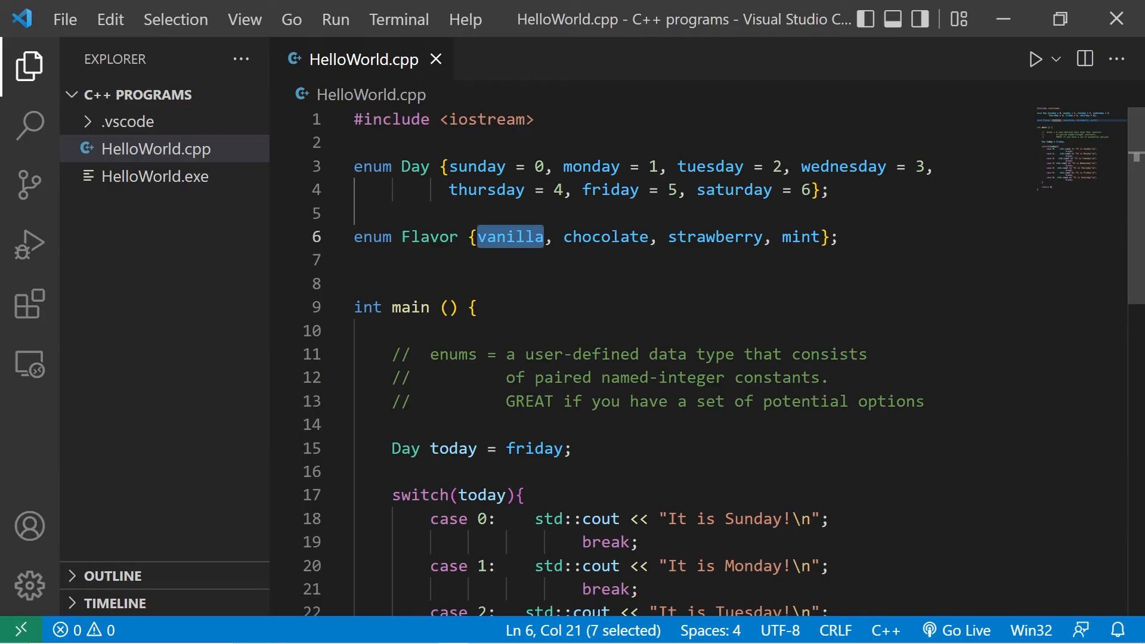
pyautogui.doubleClick(800, 236)
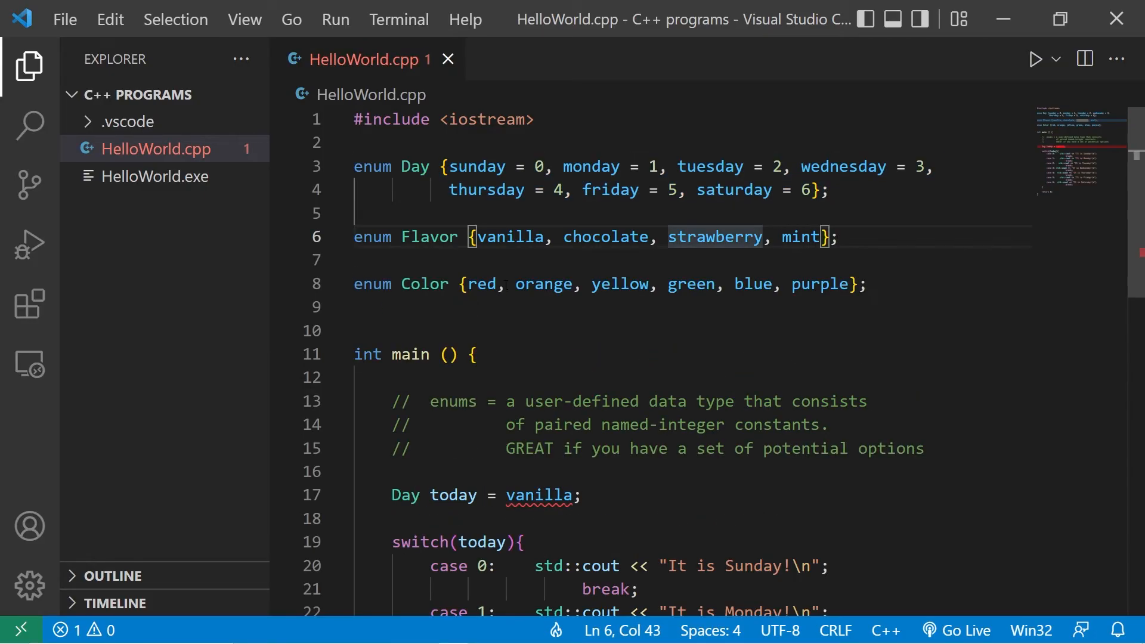
pyautogui.click(880, 284)
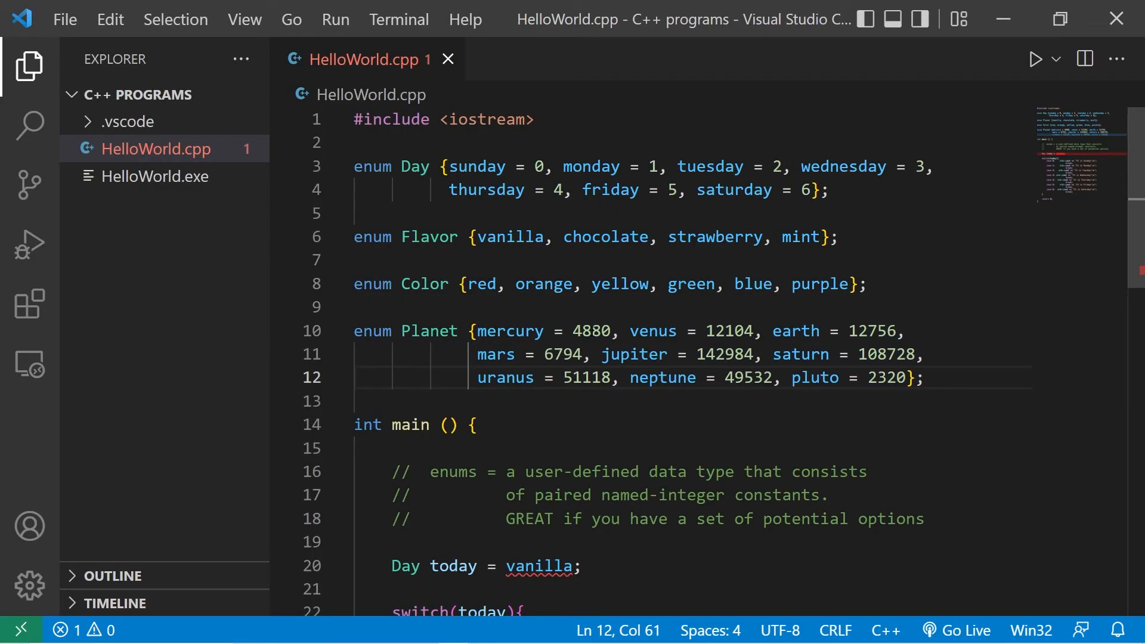
pyautogui.doubleClick(592, 330)
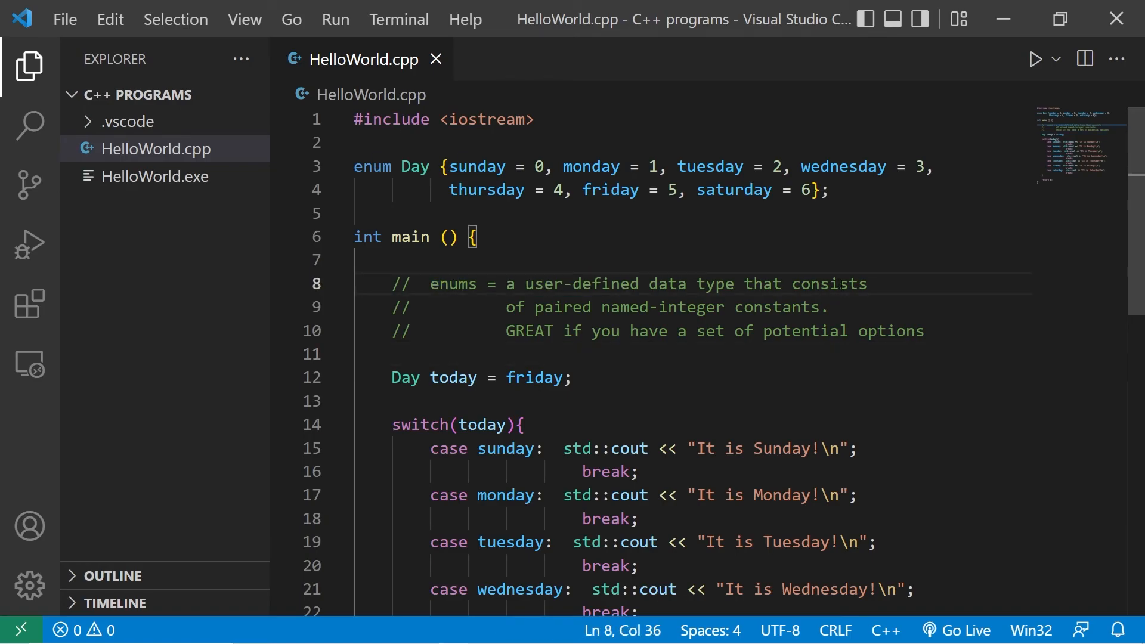
# Highlight named-integer in the enum comment and scroll down through the restored Day code.
pyautogui.doubleClick(654, 307)
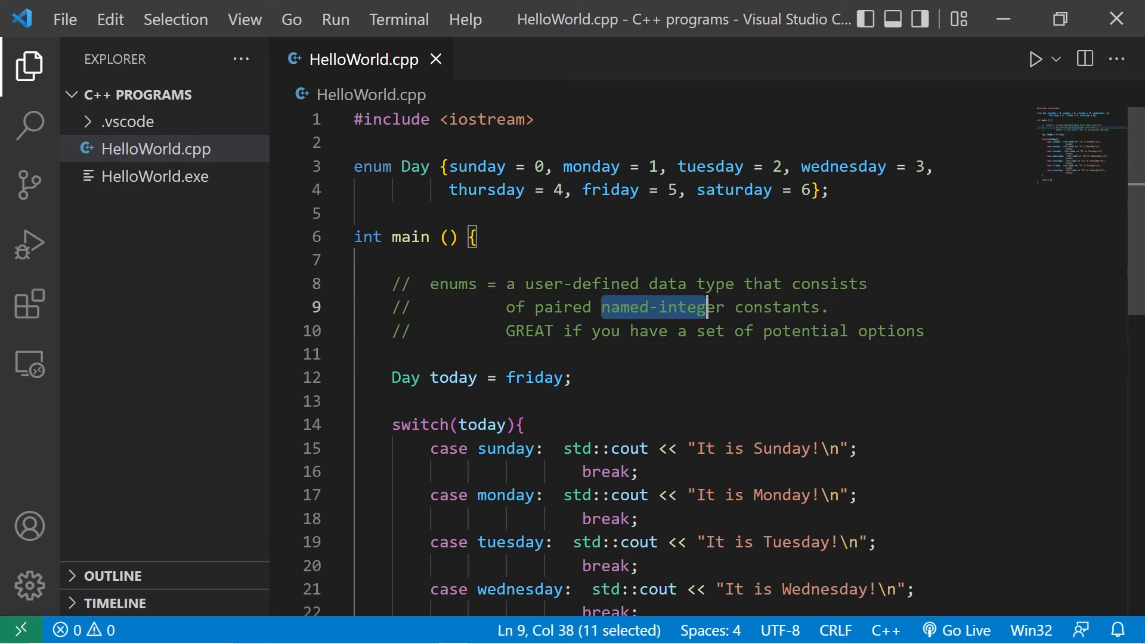
pyautogui.click(563, 331)
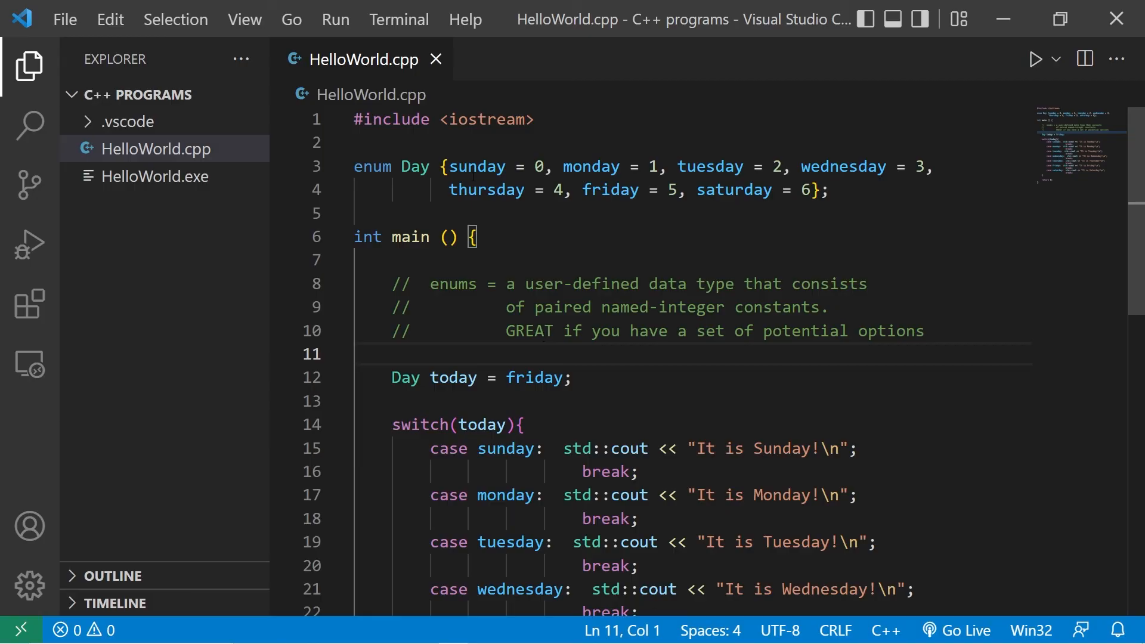
pyautogui.click(828, 190)
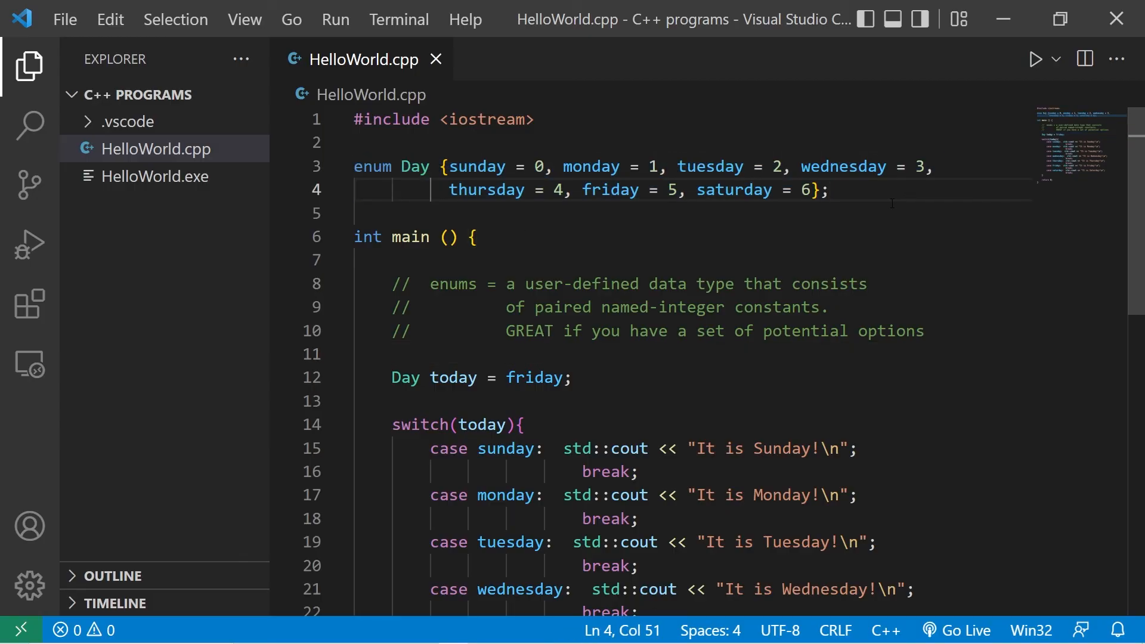
pyautogui.scroll(-3)
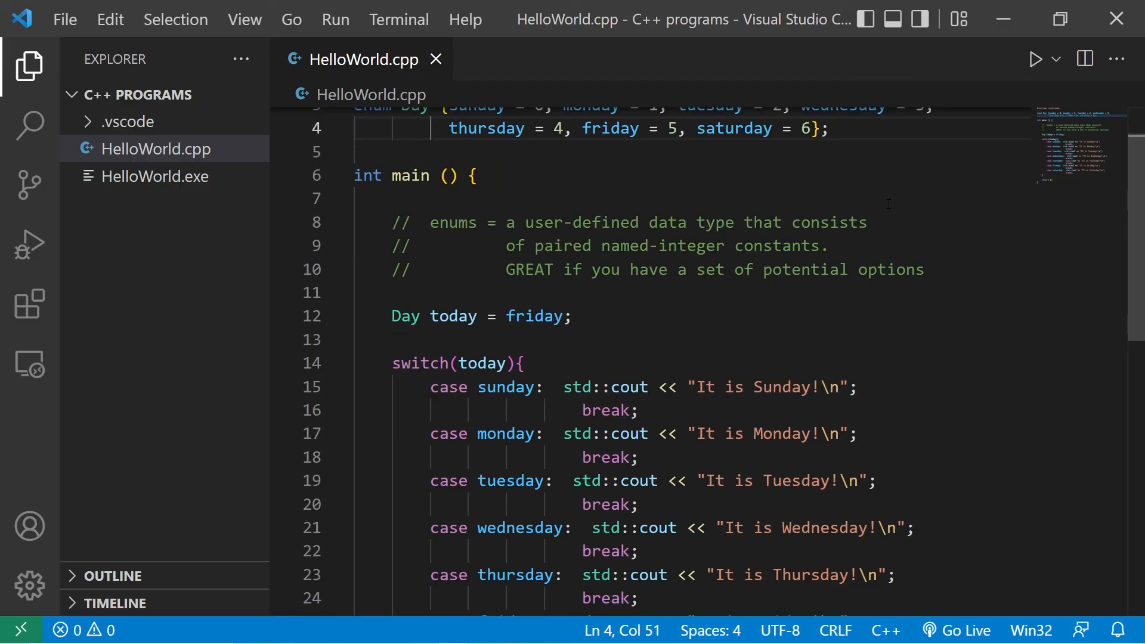